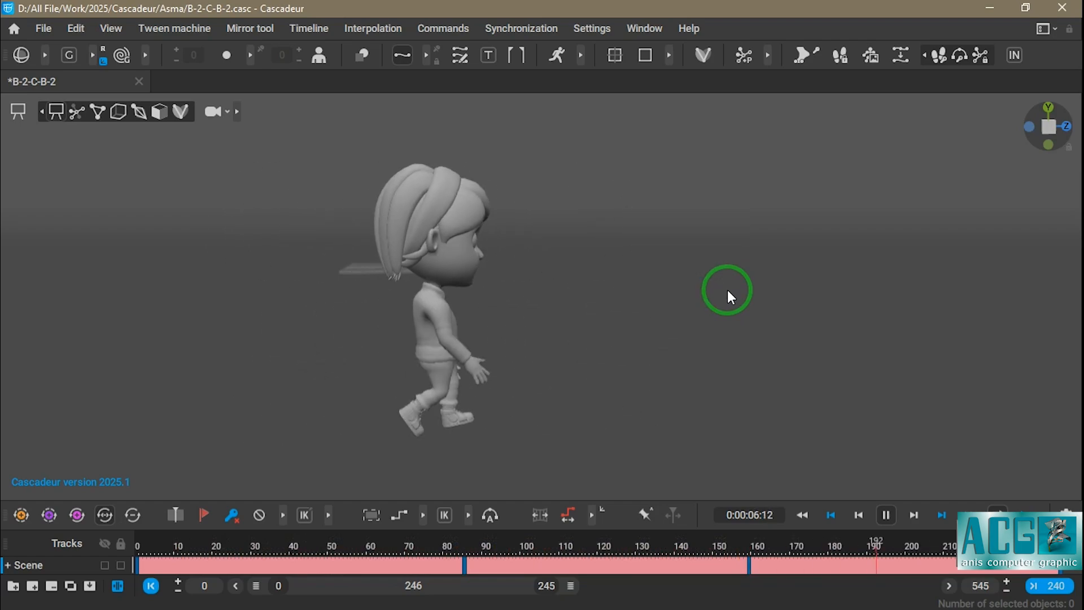
# Play the girl's walk animation in Cascadeur, then switch to the tab with her rigged skeleton
pyautogui.click(772, 560)
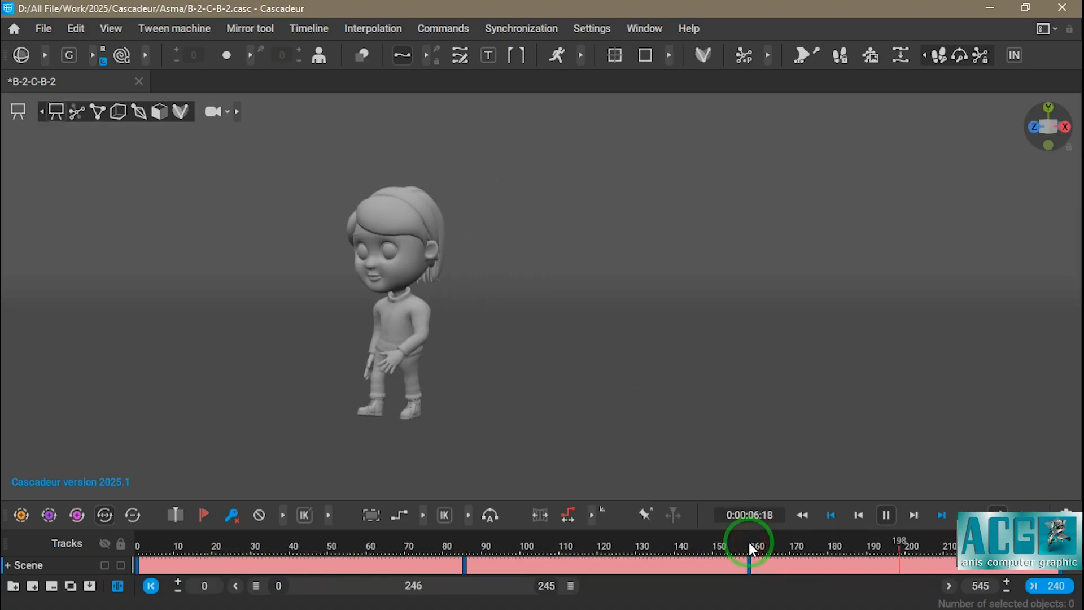
pyautogui.click(749, 544)
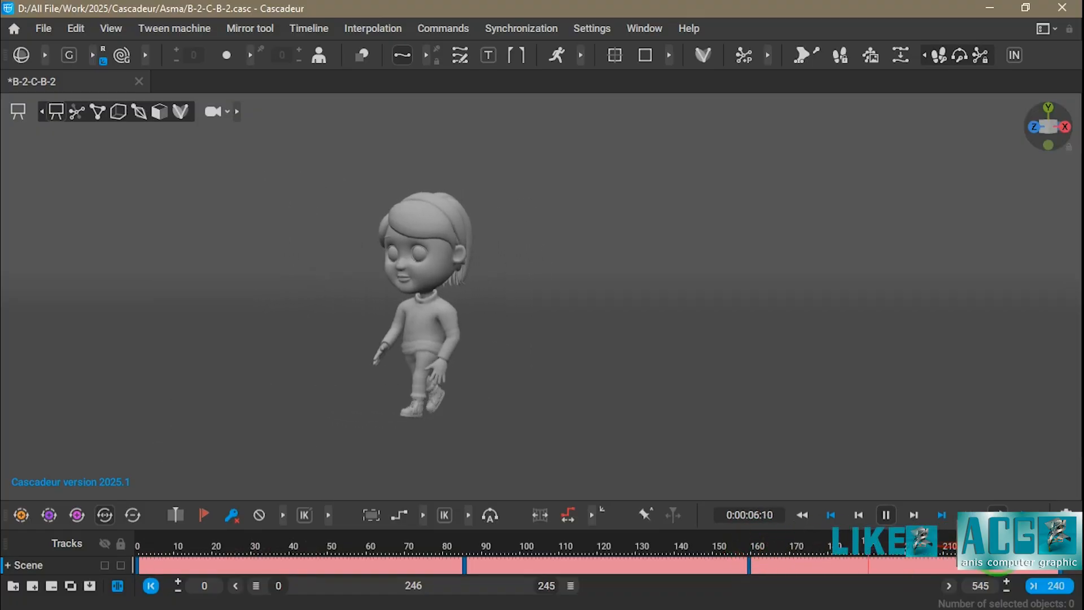
pyautogui.click(517, 545)
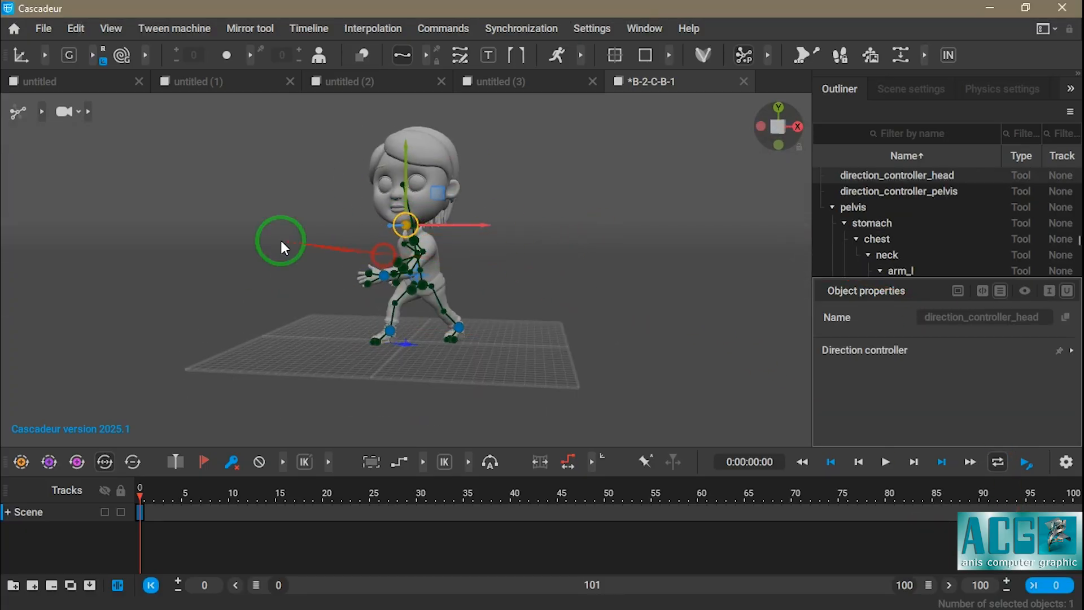
pyautogui.click(366, 276)
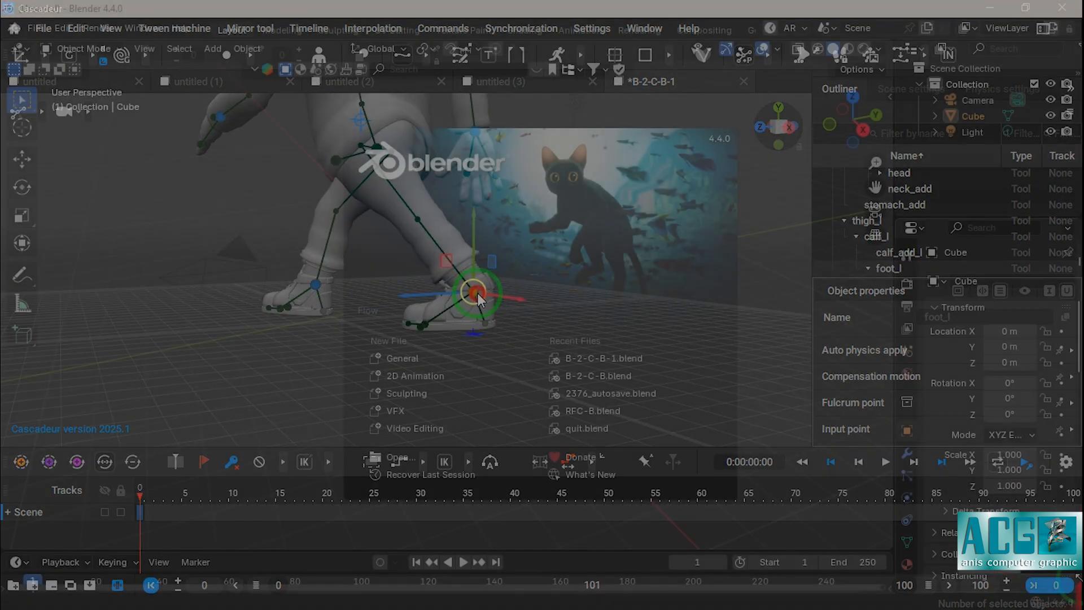
# Select the Tounge, Hair and Cloths meshes and show the Cloths mesh's empty Vertex Groups
pyautogui.click(597, 375)
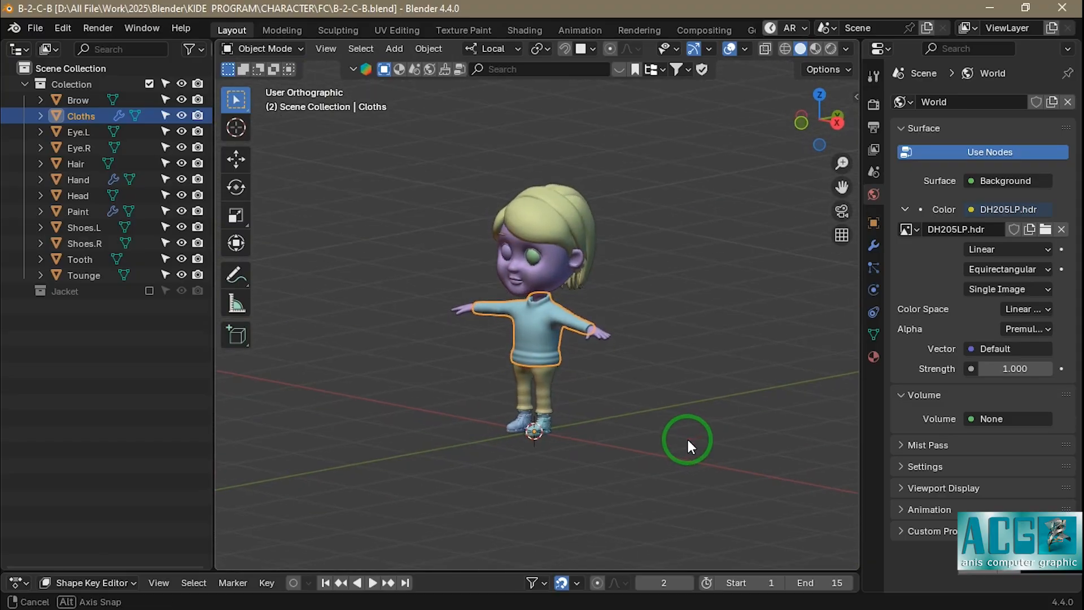
pyautogui.click(82, 276)
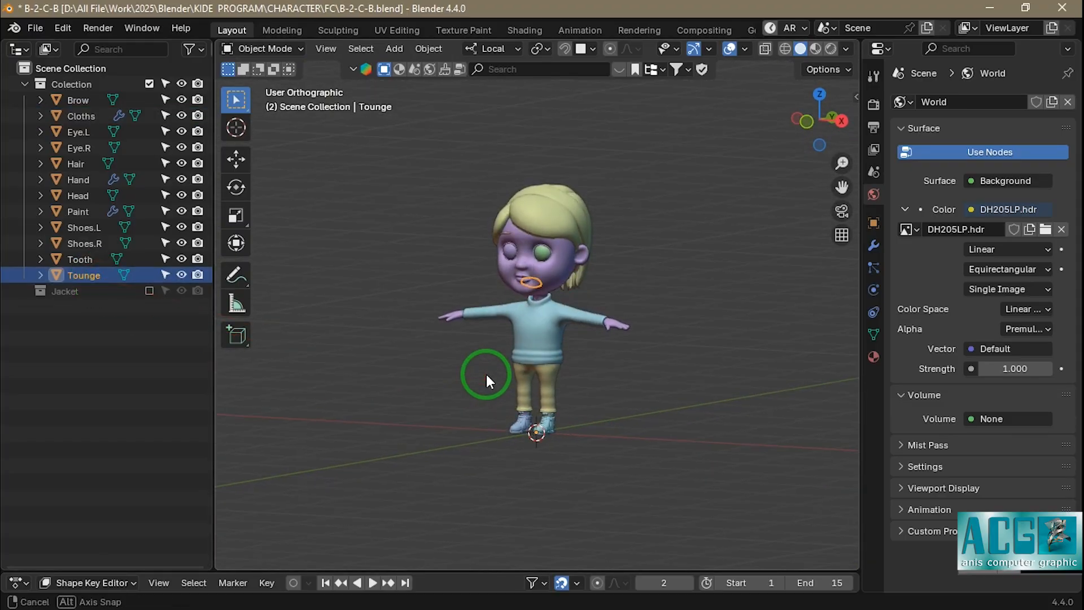
pyautogui.click(78, 164)
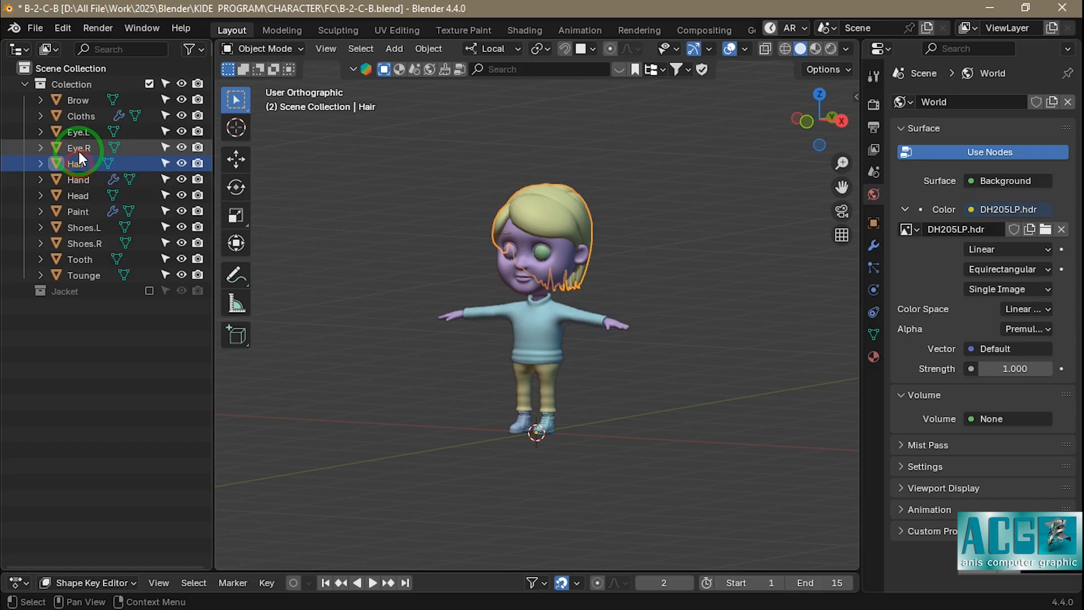
pyautogui.click(78, 99)
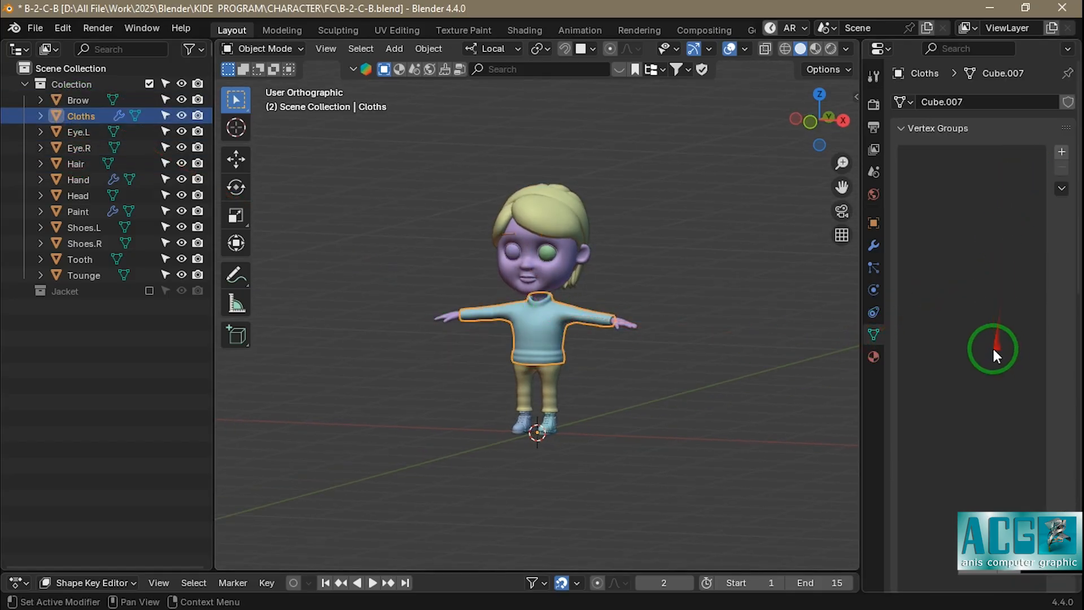
pyautogui.click(873, 245)
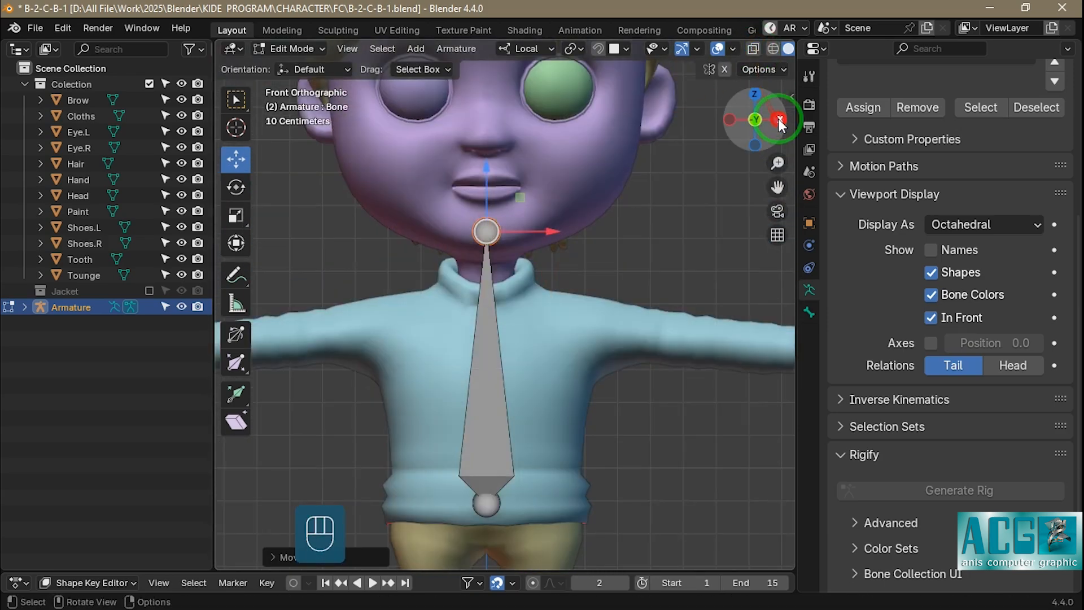
# Extrude the neck and head bones up the body, viewed from the right side
pyautogui.click(780, 124)
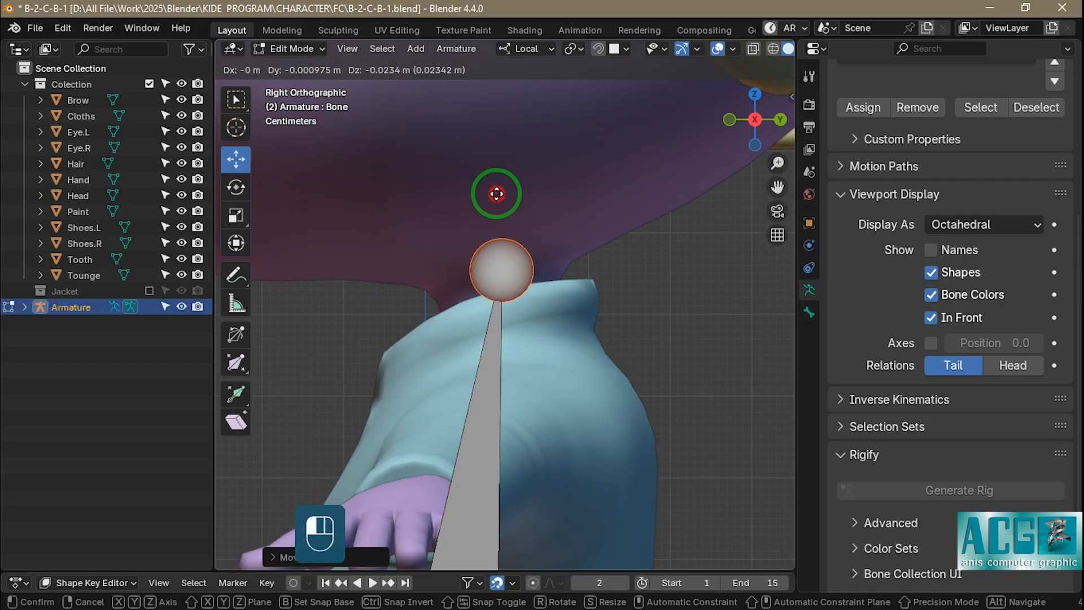
pyautogui.press('e')
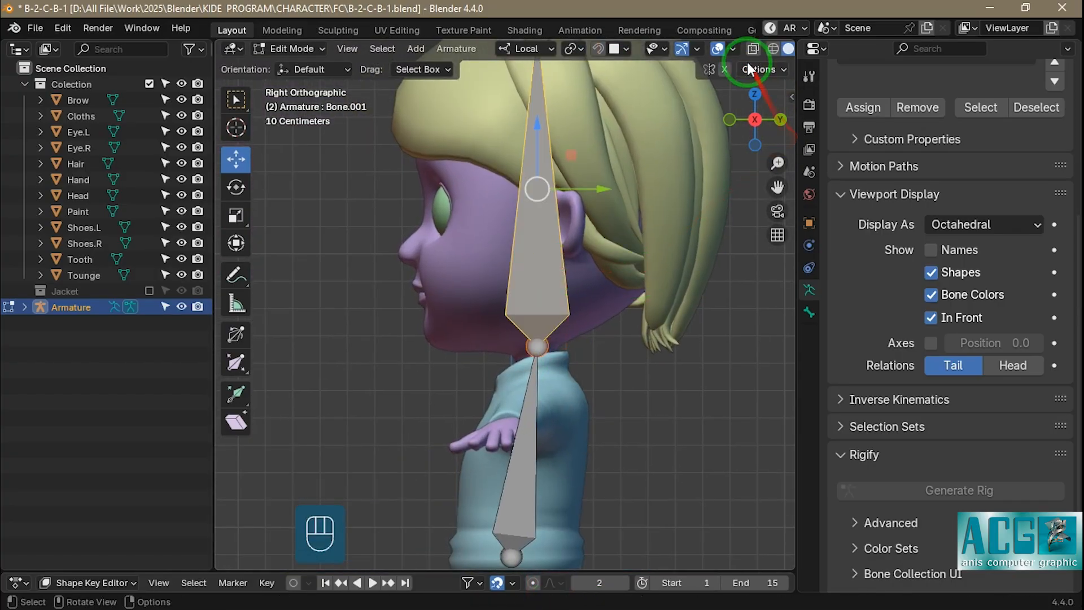
pyautogui.press('r')
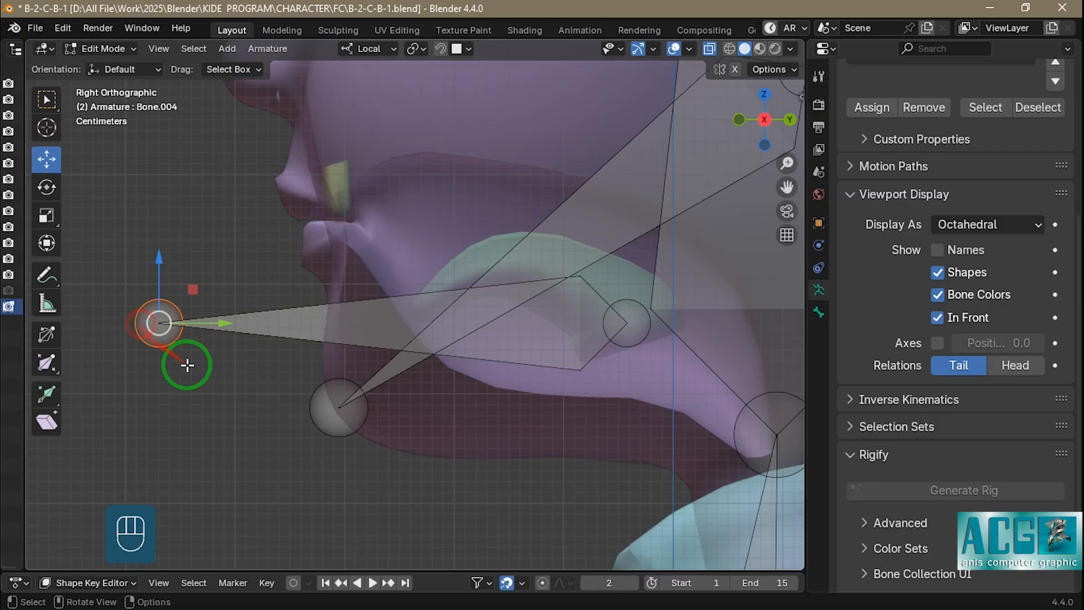
# Add small jaw and mouth bones under the chin and position their tips
pyautogui.click(521, 315)
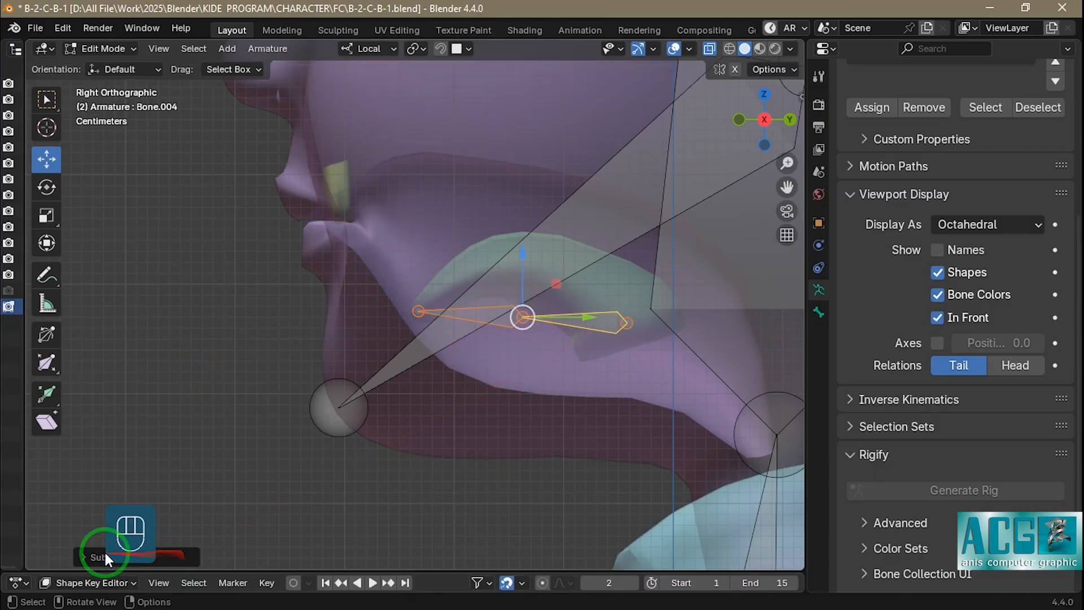
pyautogui.press('g')
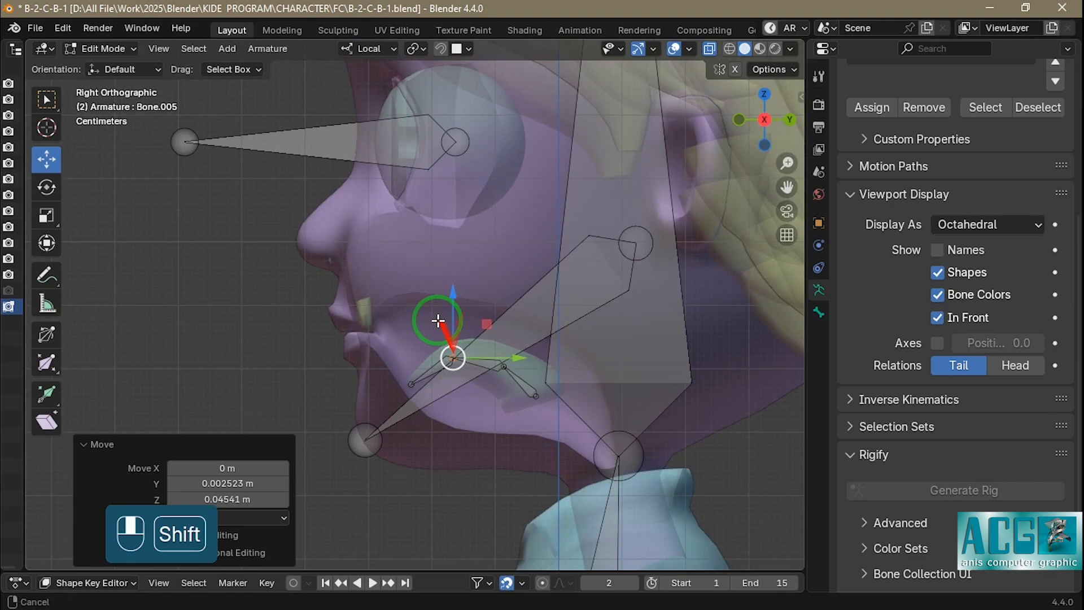
pyautogui.press('g')
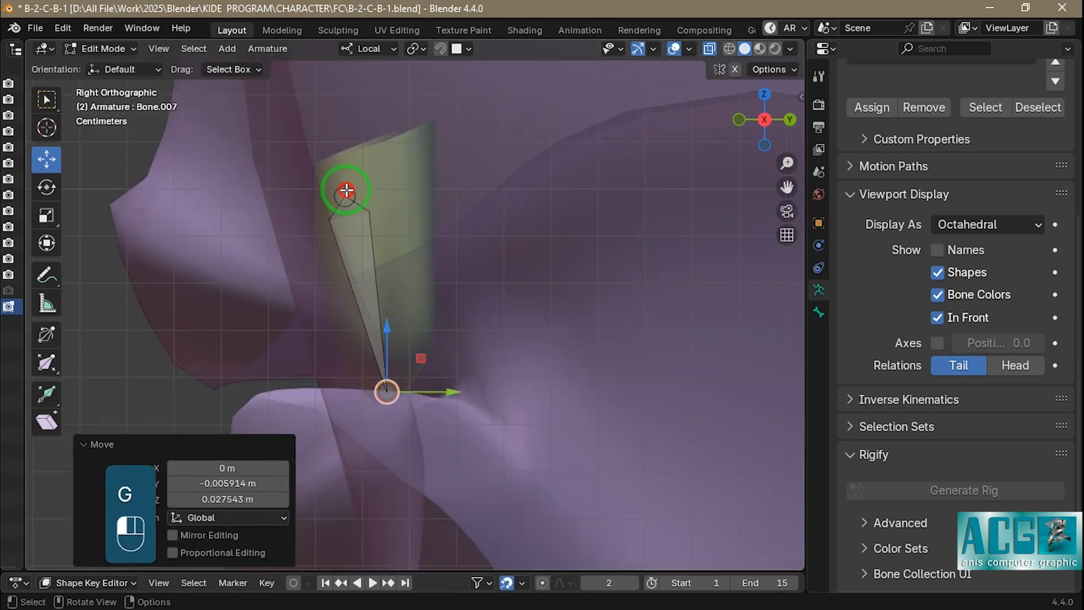
pyautogui.press('shift+s')
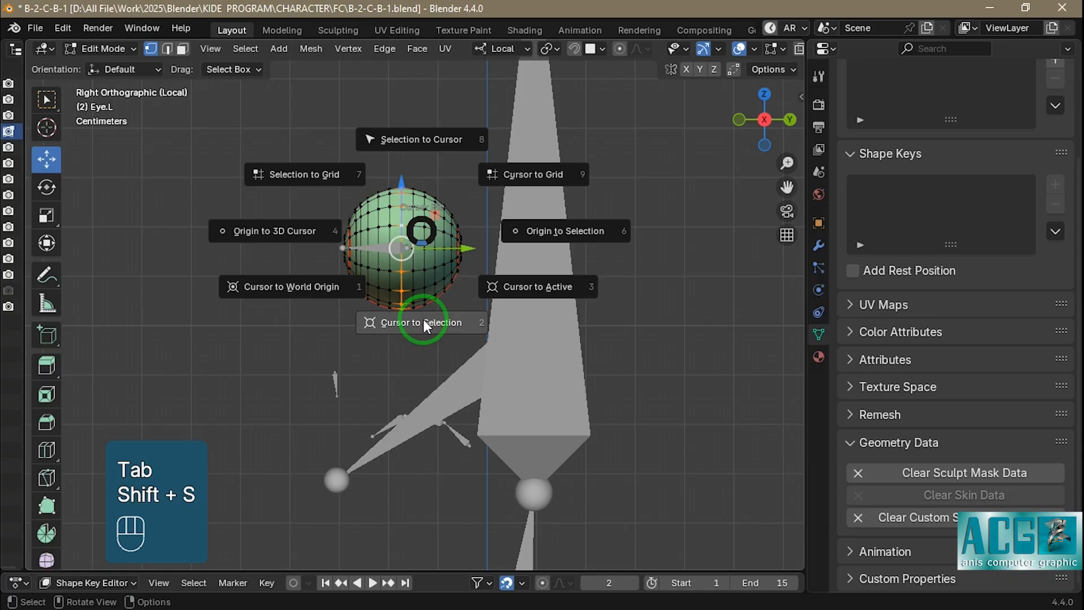
# Snap the cursor to the left eye's centre, add an eye bone there and return to the whole head rig
pyautogui.press('ctrl+z')
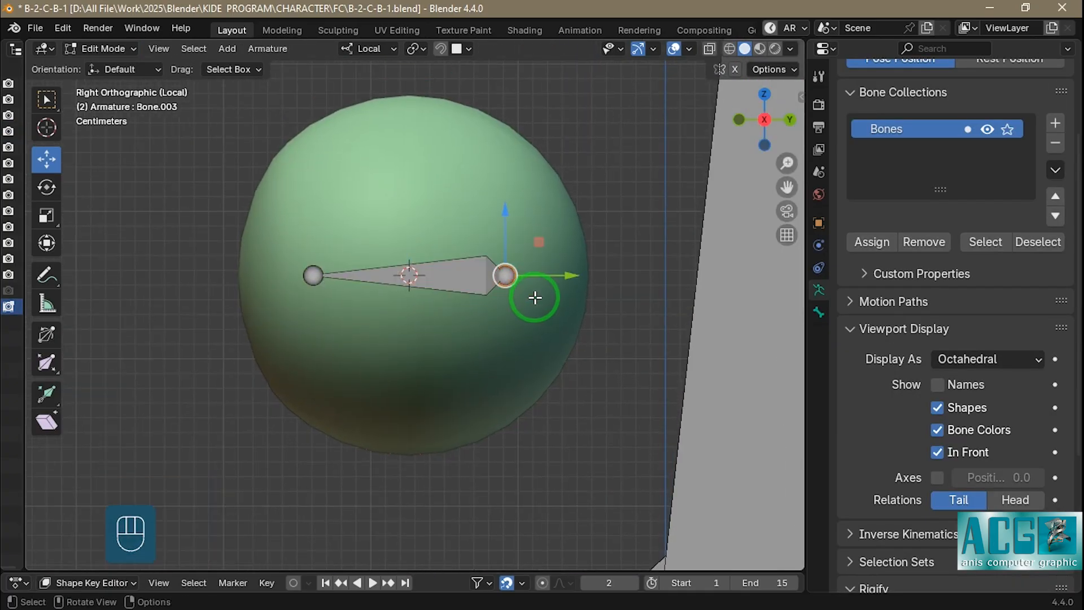
pyautogui.press('Tab')
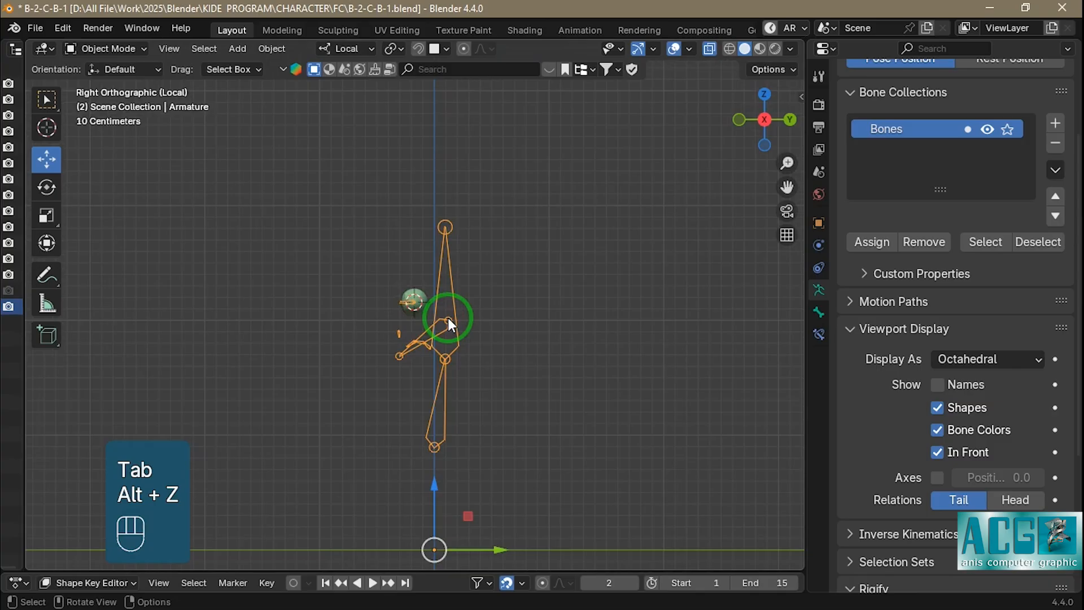
pyautogui.press('alt+z')
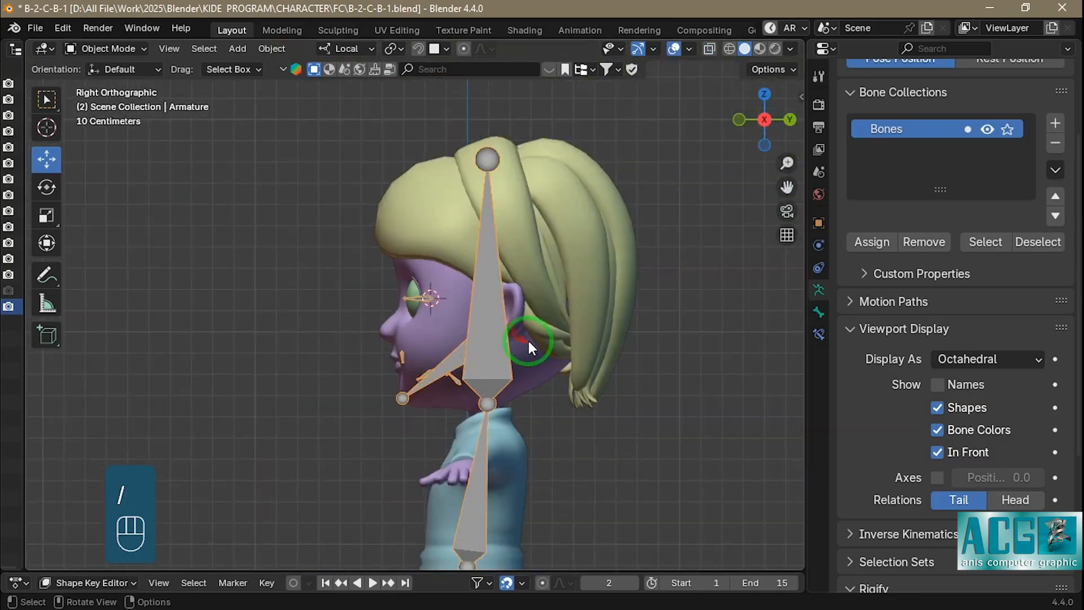
pyautogui.press('Tab')
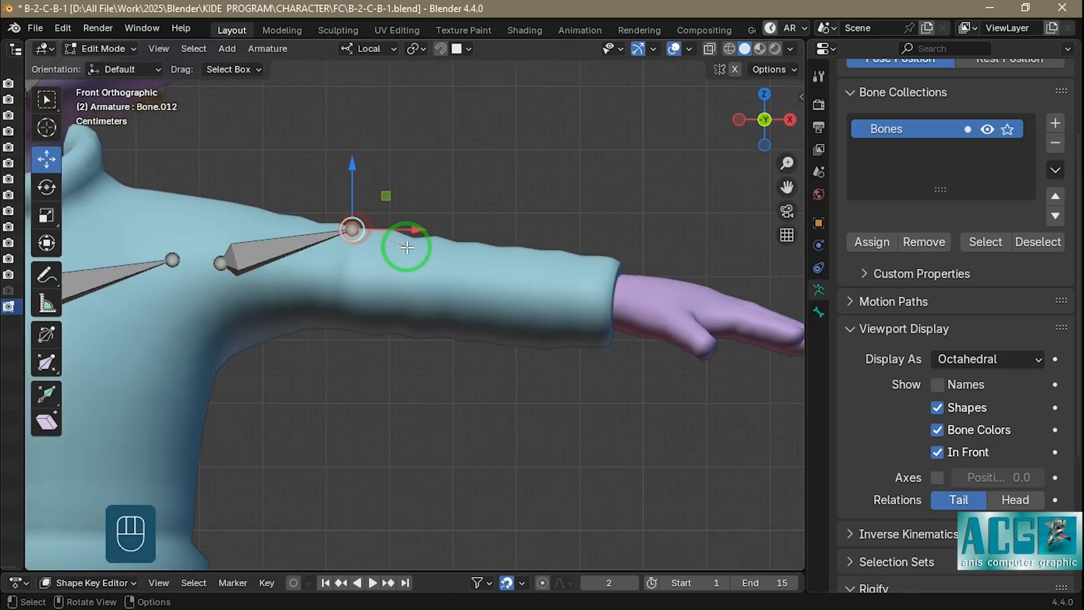
# Extrude arm bones to the wrist and a hand bone toward the fingers, then ready the hand mesh for snapping
pyautogui.press('shift+n')
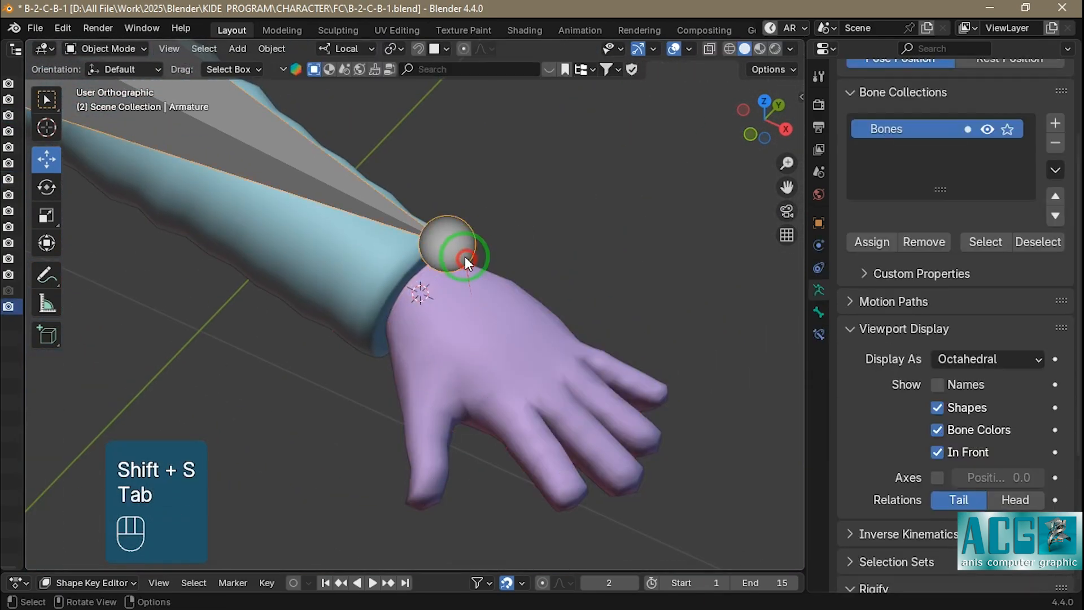
pyautogui.press('Tab')
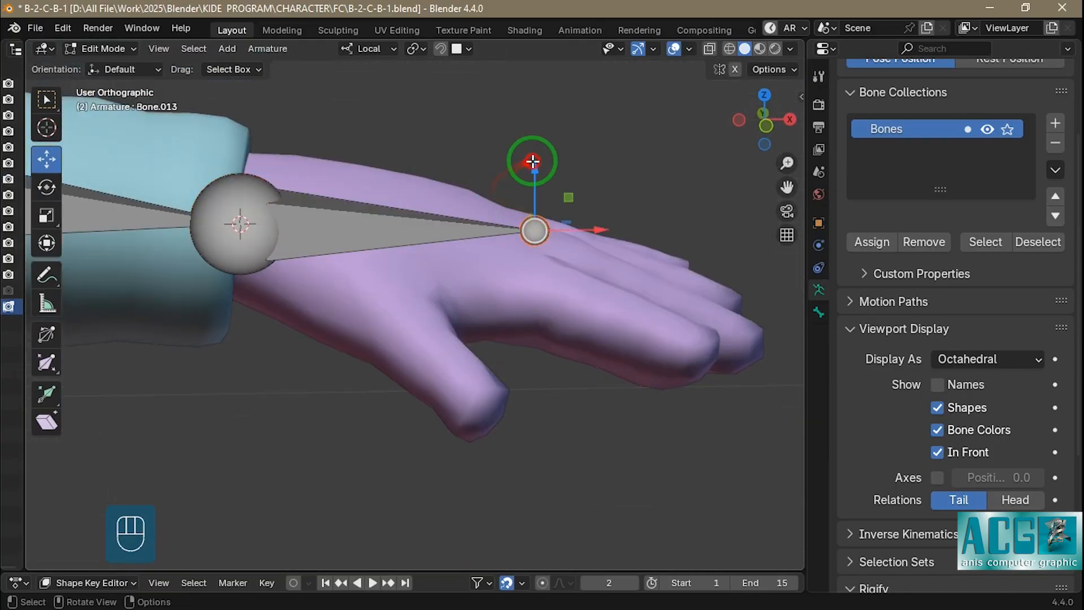
pyautogui.press('Tab')
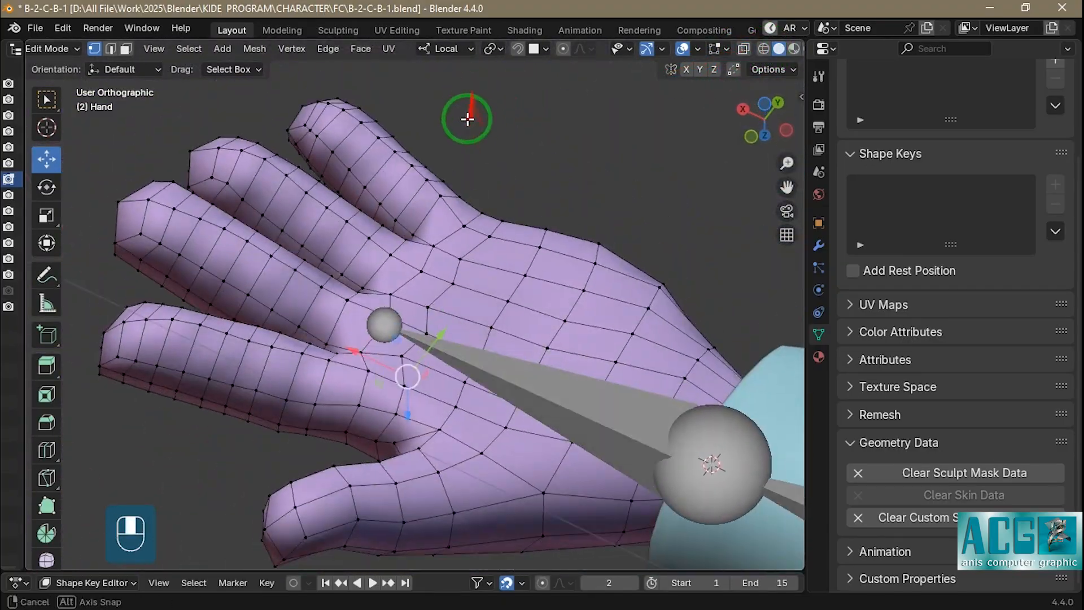
pyautogui.press('shift+s')
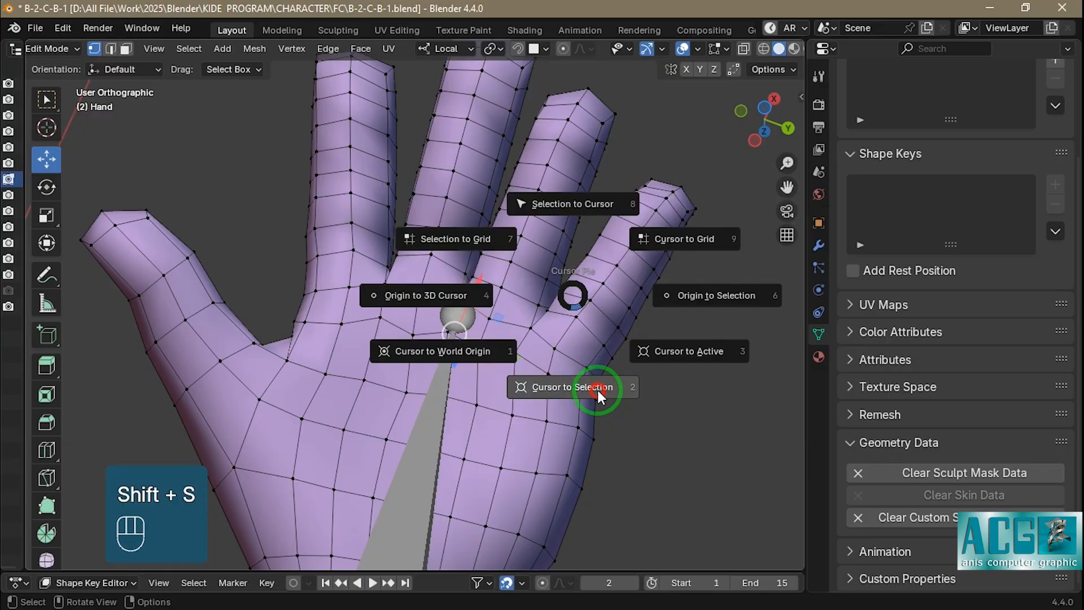
# Snap the hand bone tip to the cursor and extrude a bone along the middle finger, keeping it parented
pyautogui.click(573, 387)
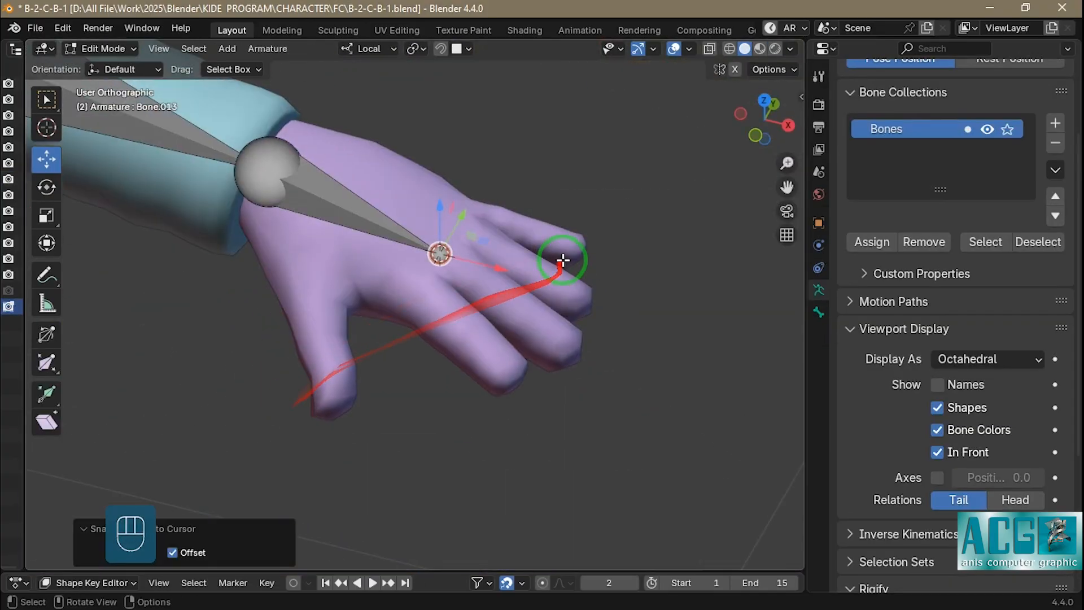
pyautogui.press('e')
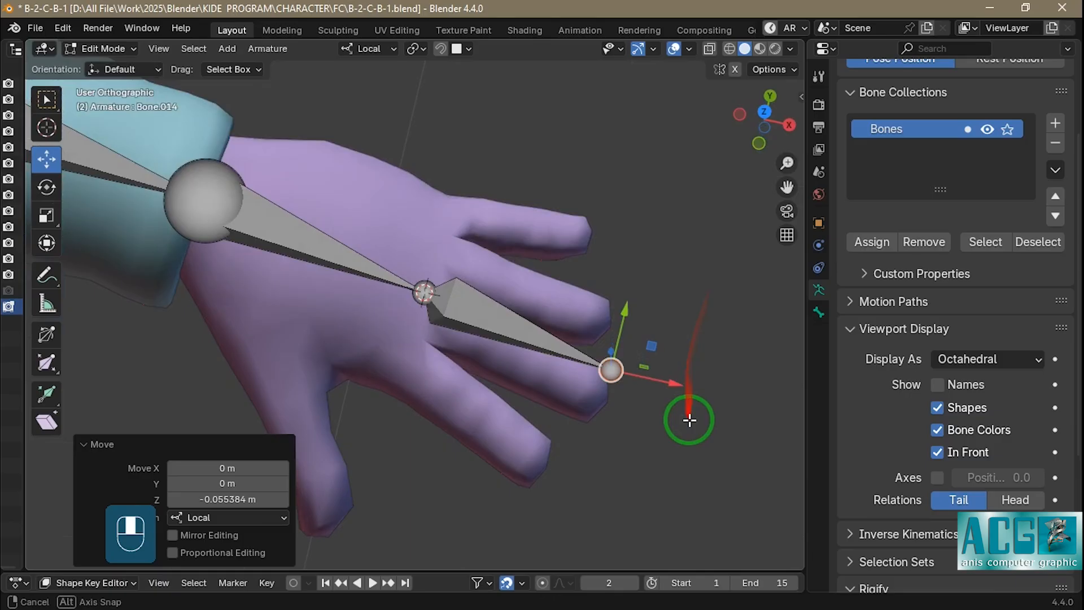
pyautogui.press('Tab')
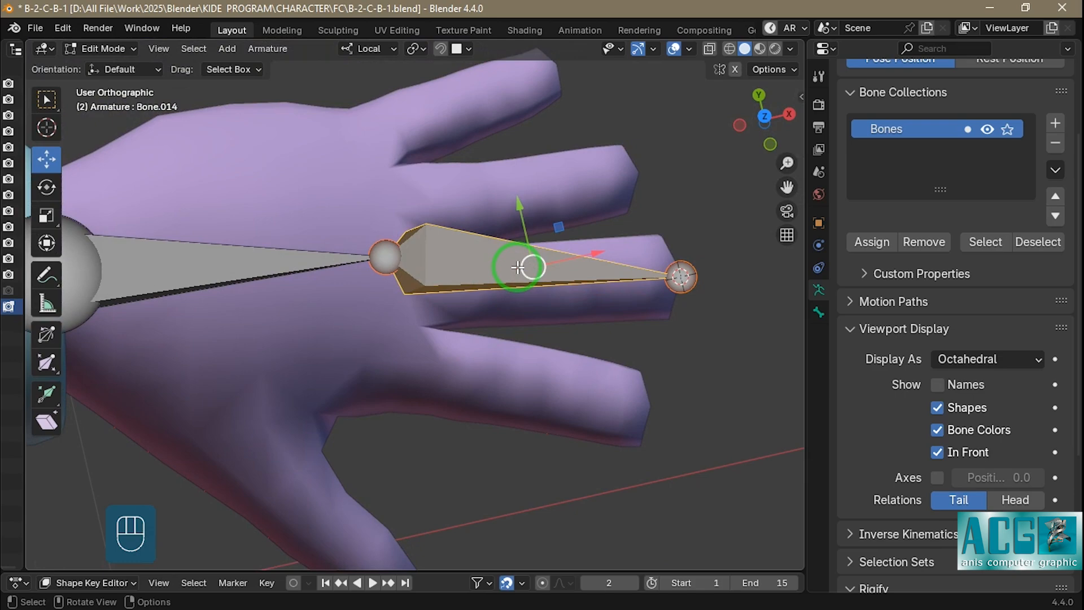
pyautogui.press('alt+p')
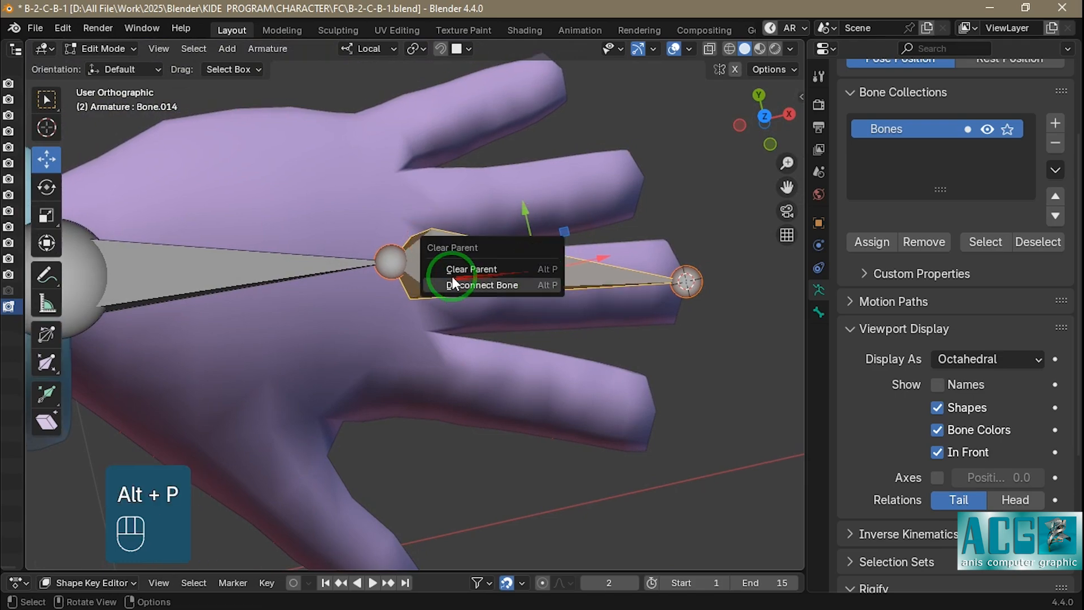
pyautogui.press('ctrl+z')
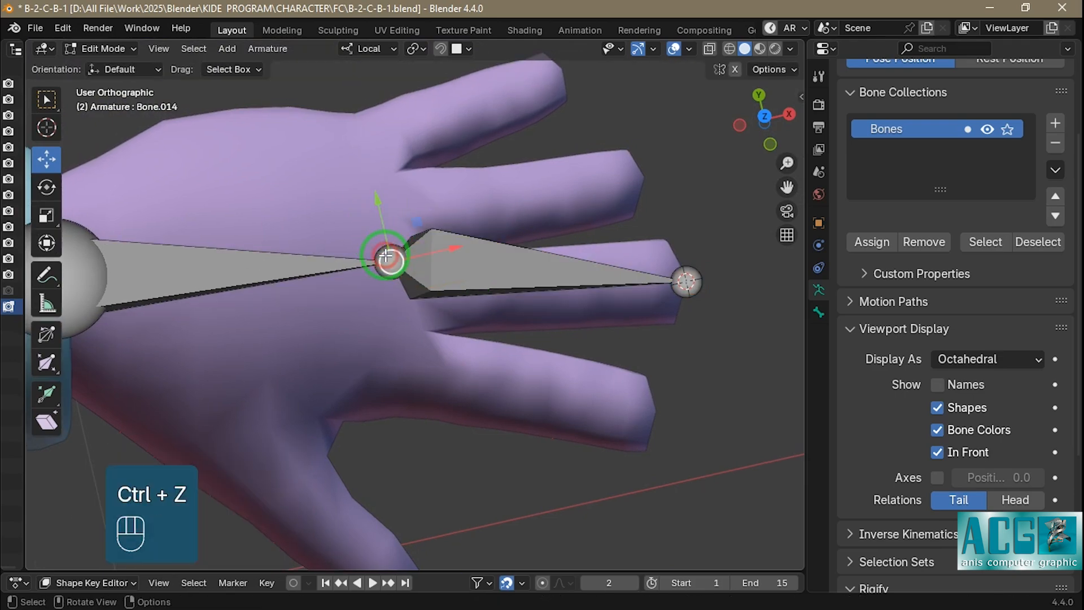
# Duplicate the finger bone for the other fingers and the thumb
pyautogui.press('shift+d')
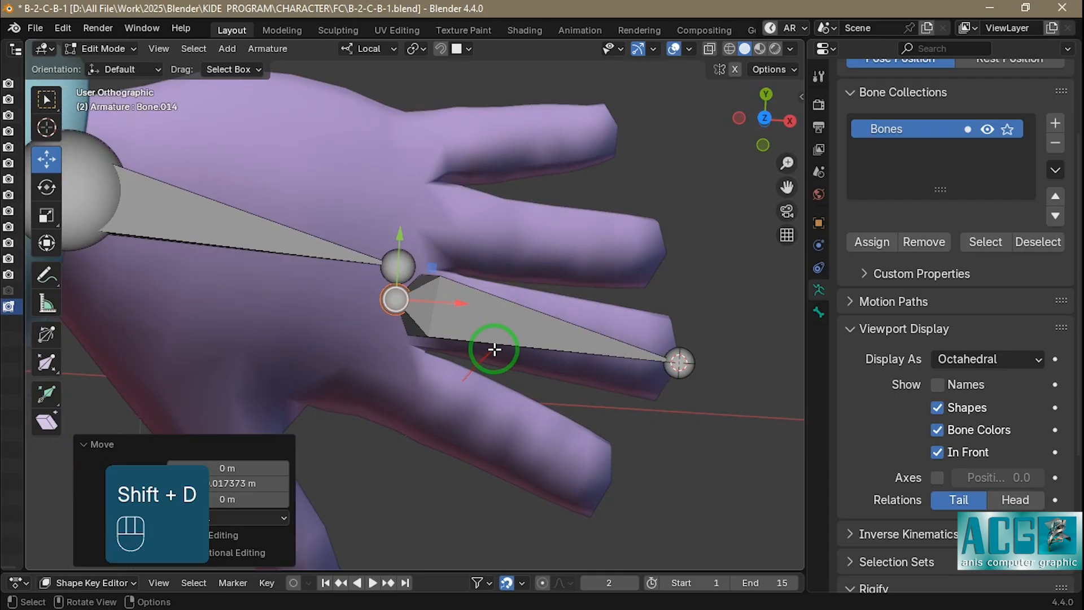
pyautogui.press('shift+d')
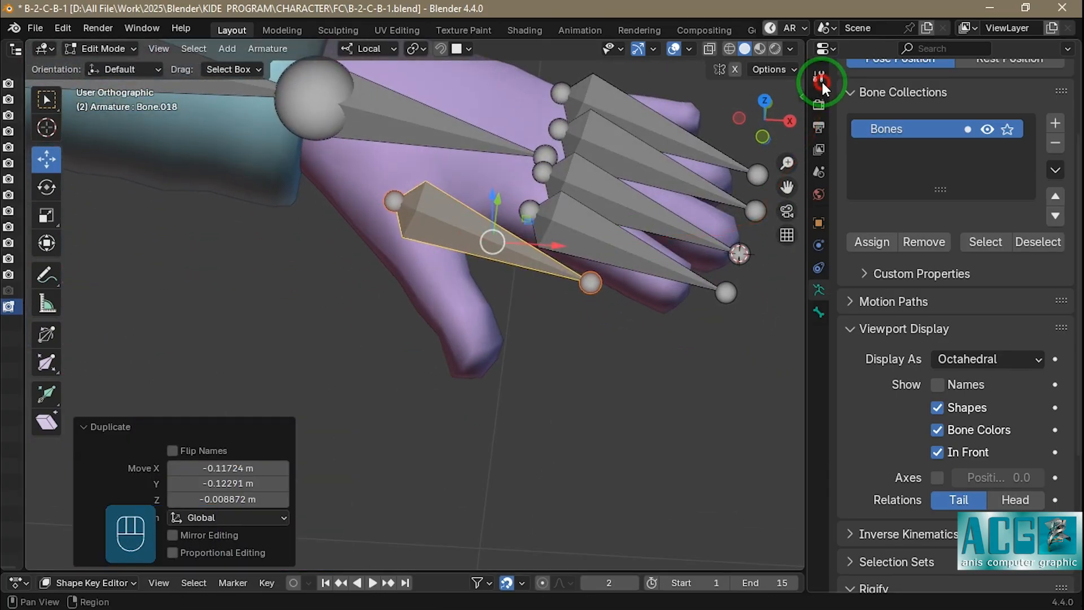
pyautogui.press('Tab')
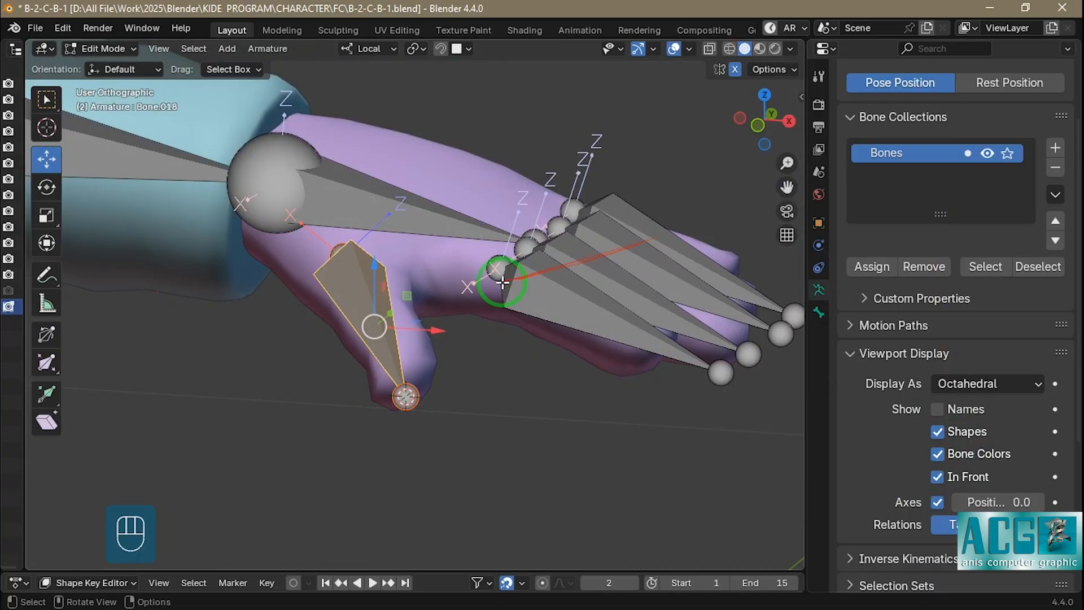
# Snap the finger bone ends onto the fingertip vertices of the hand mesh
pyautogui.press('Tab')
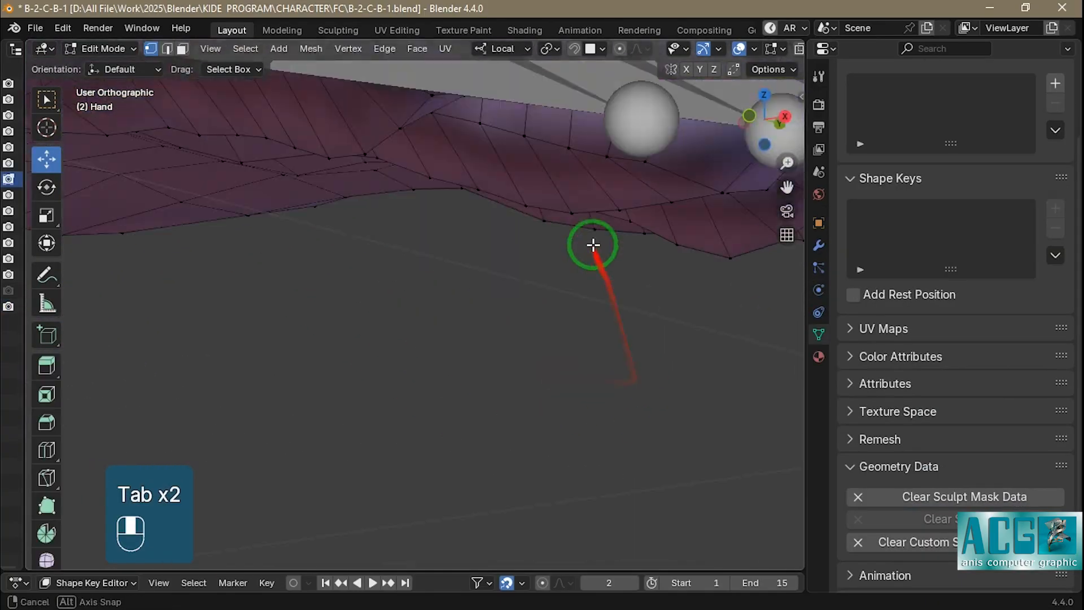
pyautogui.press('Tab')
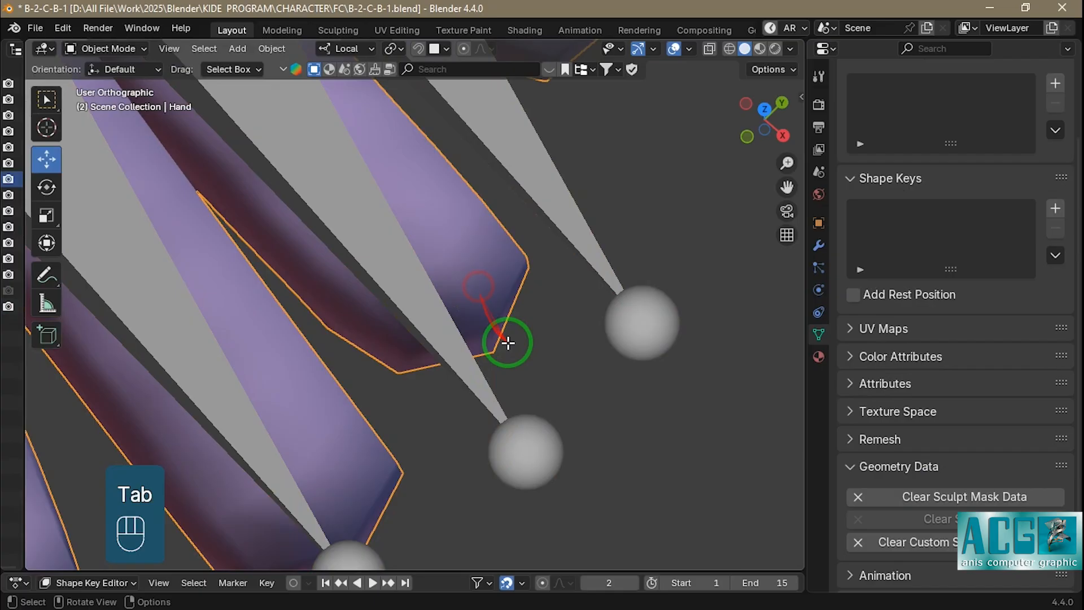
pyautogui.press('Tab')
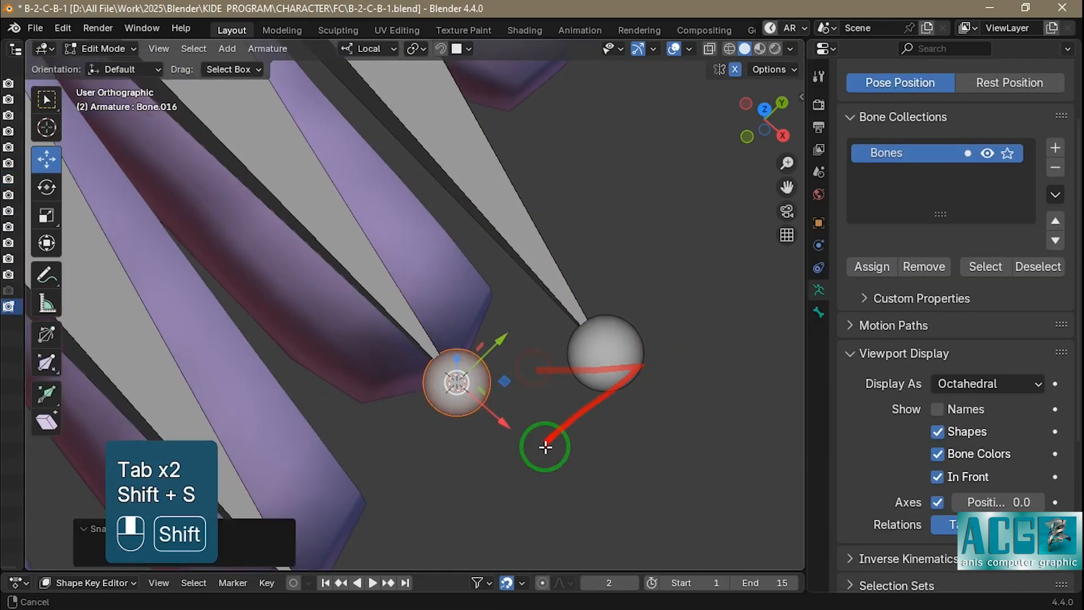
pyautogui.press('Tab')
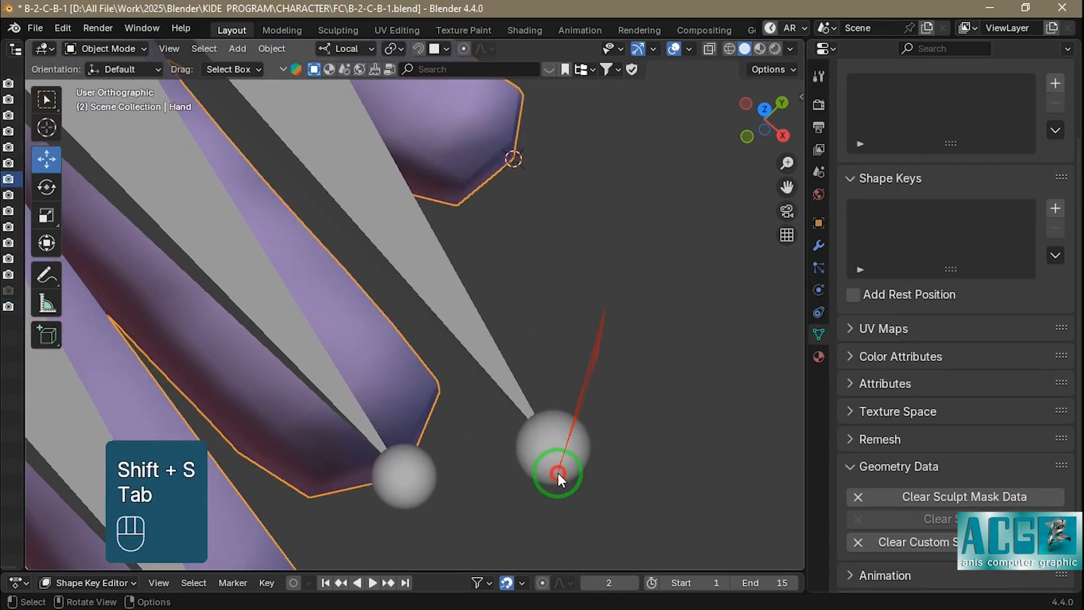
pyautogui.press('Tab')
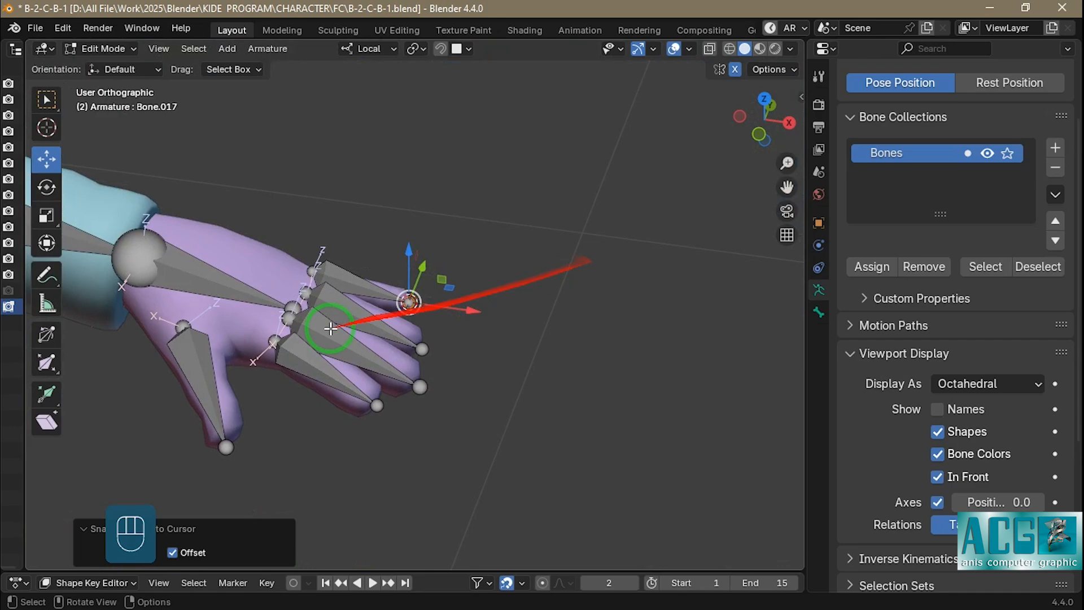
# Subdivide each finger into three bones and line the joints up with the knuckles
pyautogui.press('ctrl+r')
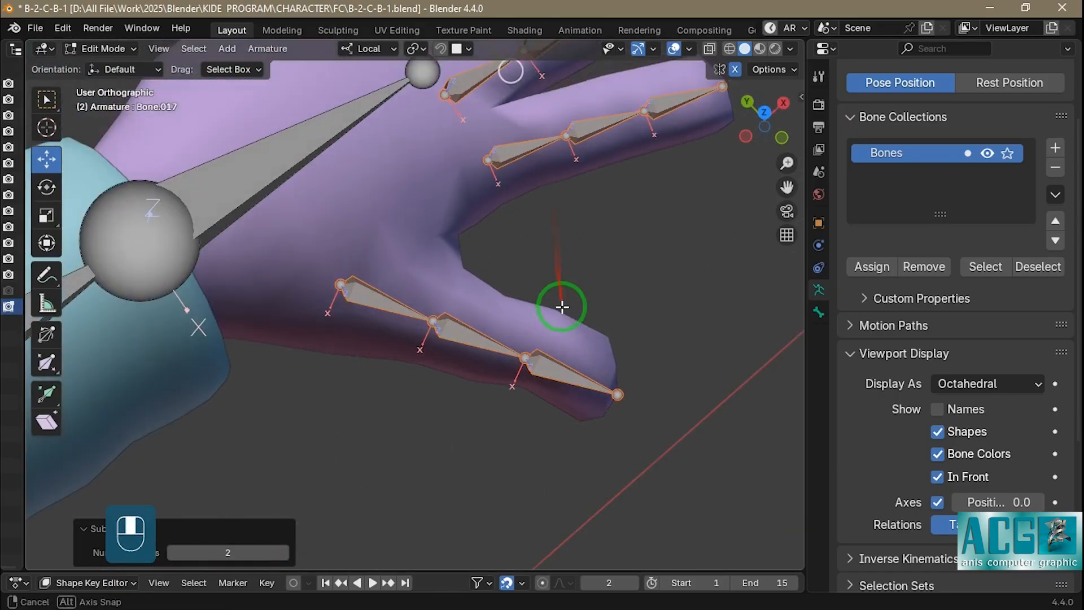
pyautogui.press('Tab')
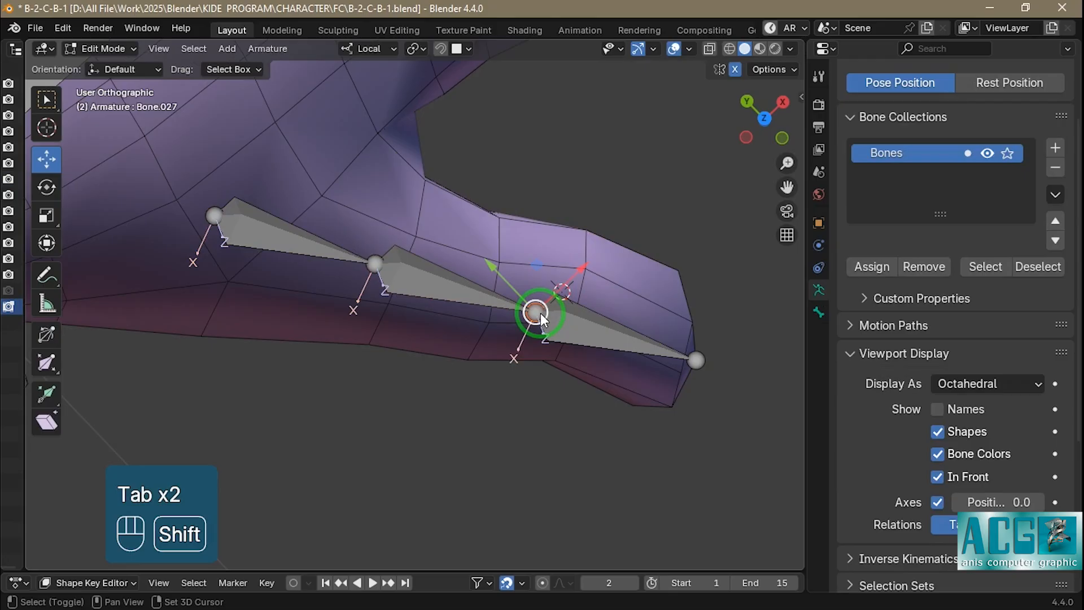
pyautogui.press('Tab')
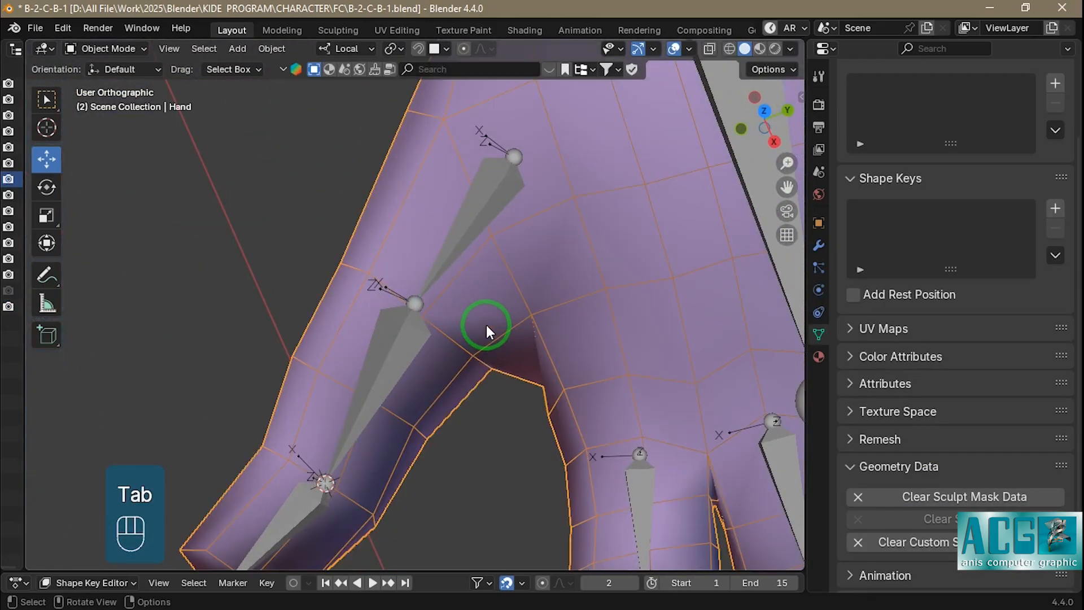
pyautogui.press('shift+s')
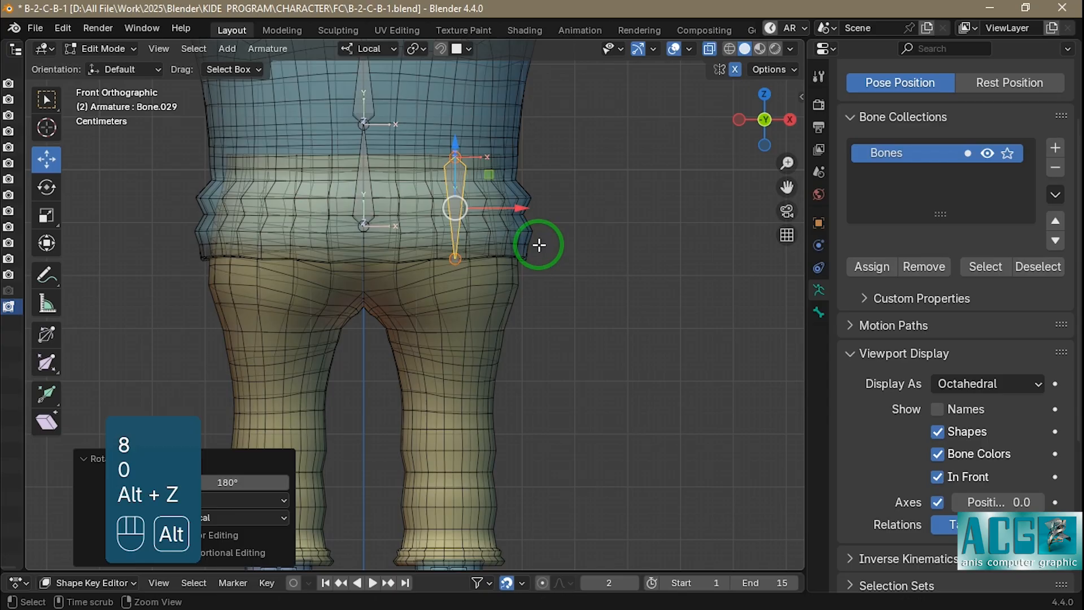
# Extrude leg bones from hip to ankle and rotate the foot bone to fit inside the shoe from the side
pyautogui.scroll(-3)
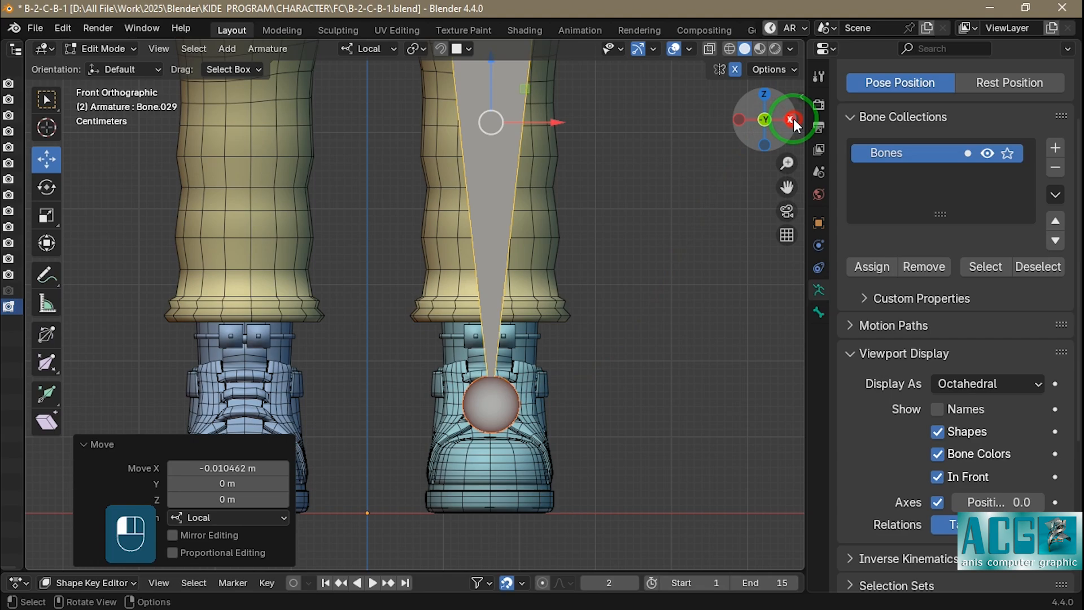
pyautogui.click(793, 119)
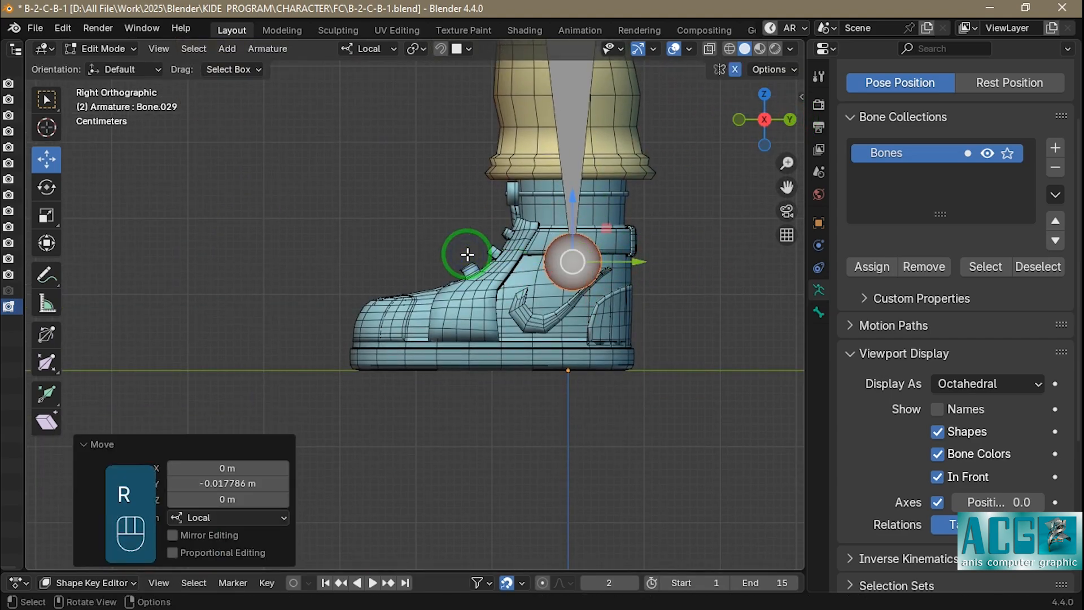
pyautogui.press('e')
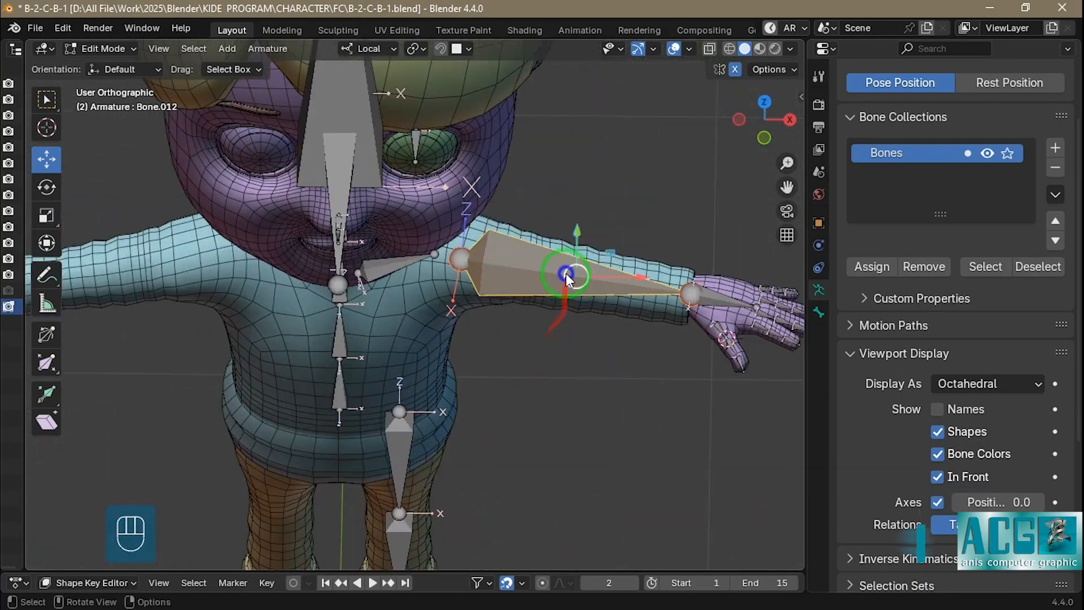
# Parent the arm bone to the collarbone and the eye bone to the head, keeping offsets
pyautogui.press('ctrl+z')
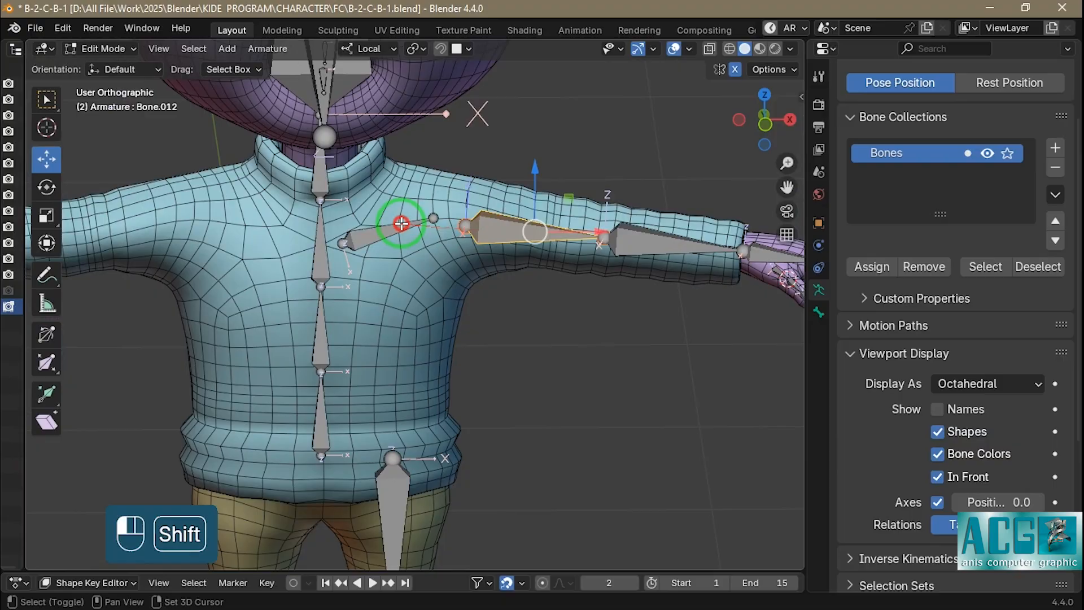
pyautogui.press('ctrl+p')
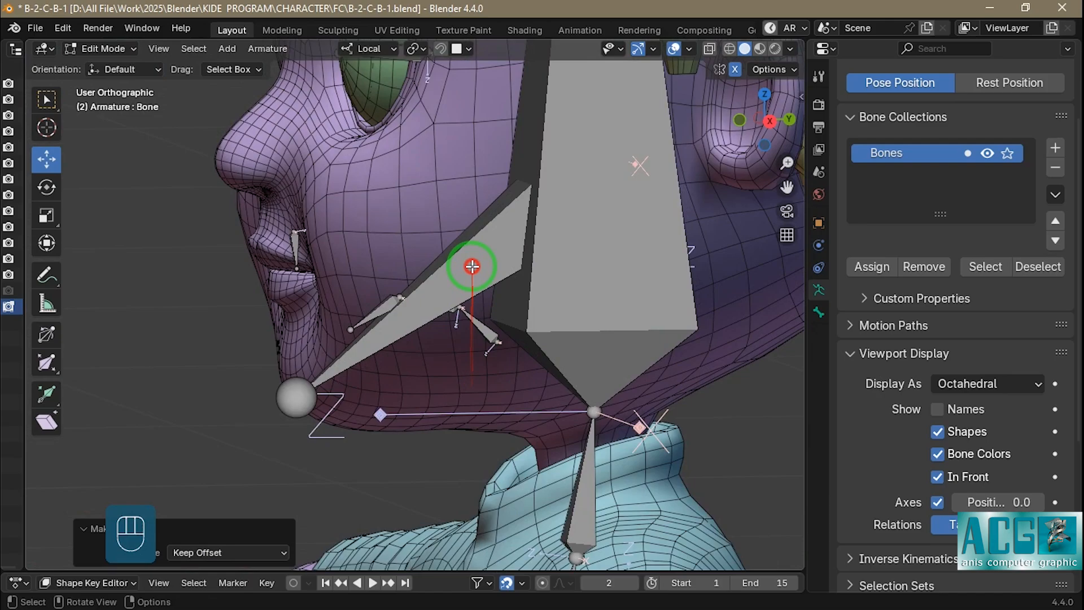
pyautogui.press('ctrl+p')
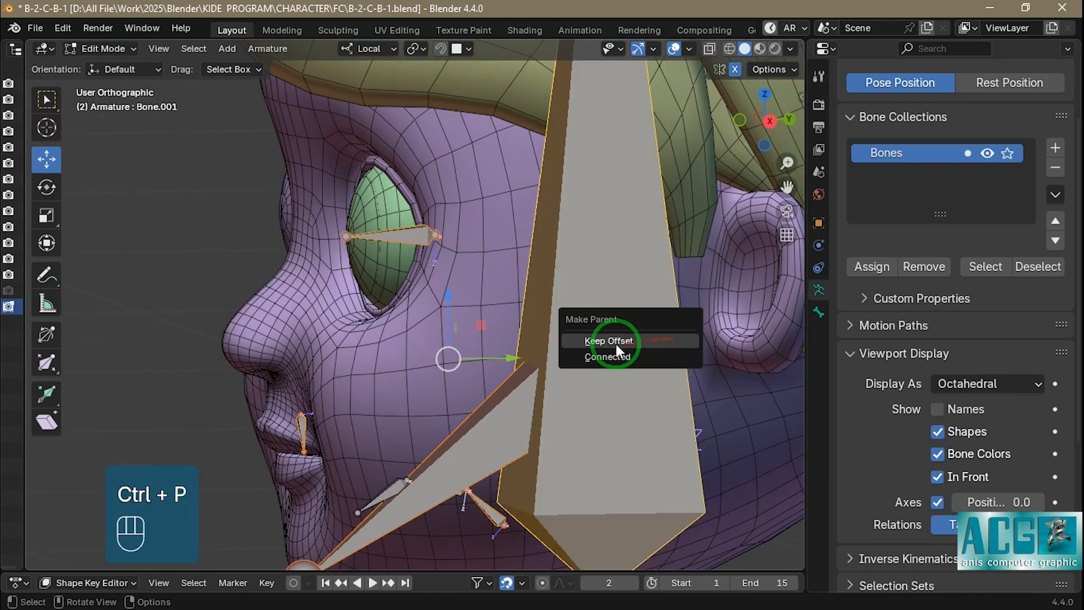
pyautogui.click(609, 340)
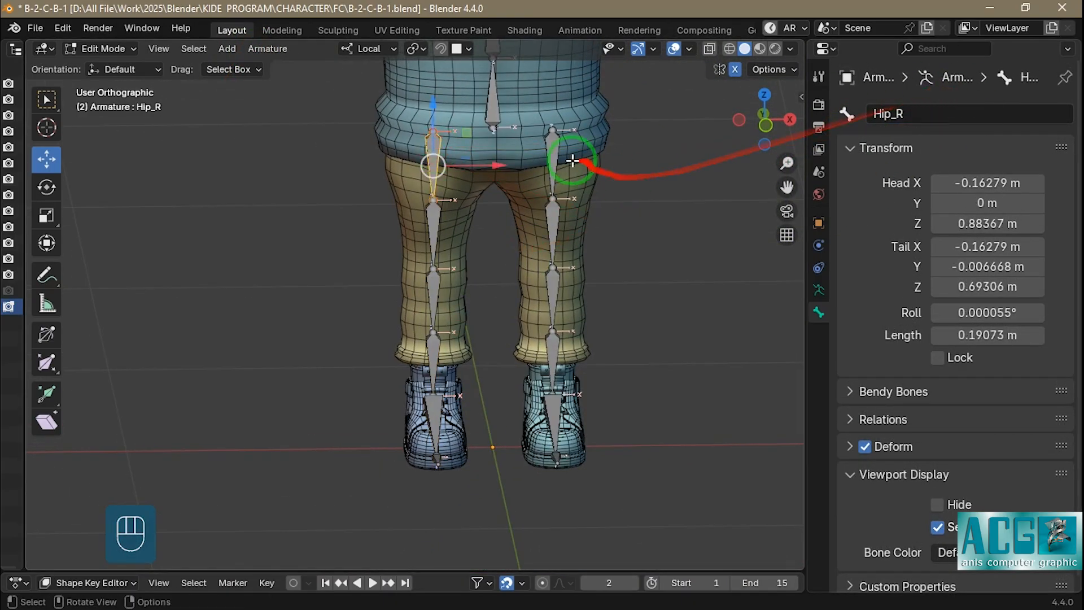
# Name the left index finger, right collarbone and right upper arm bones Index1_L, Collarbone_R and Arm_R
pyautogui.press('c')
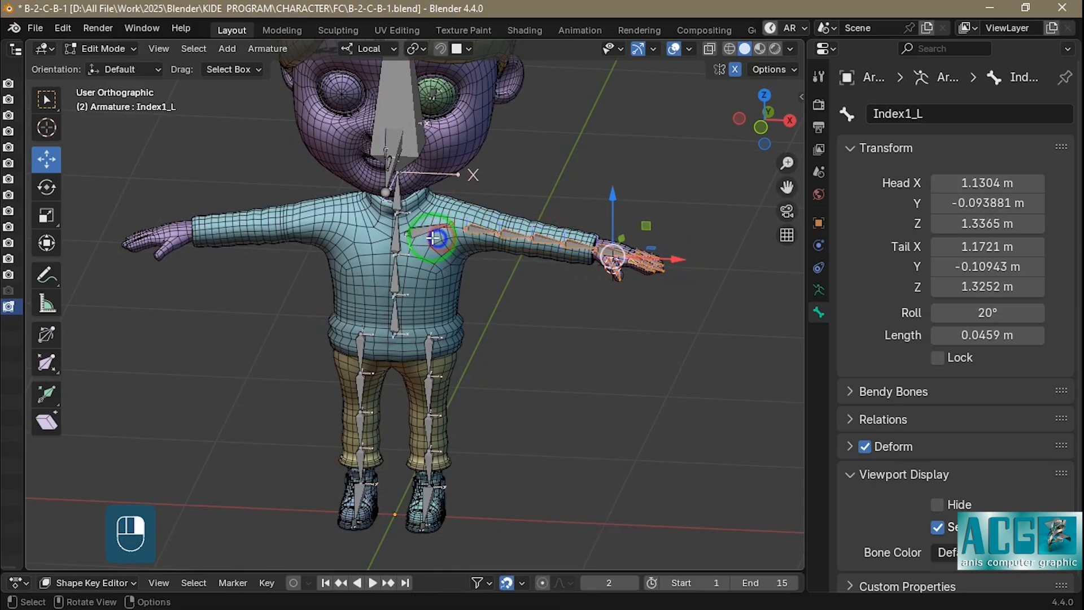
pyautogui.click(521, 259)
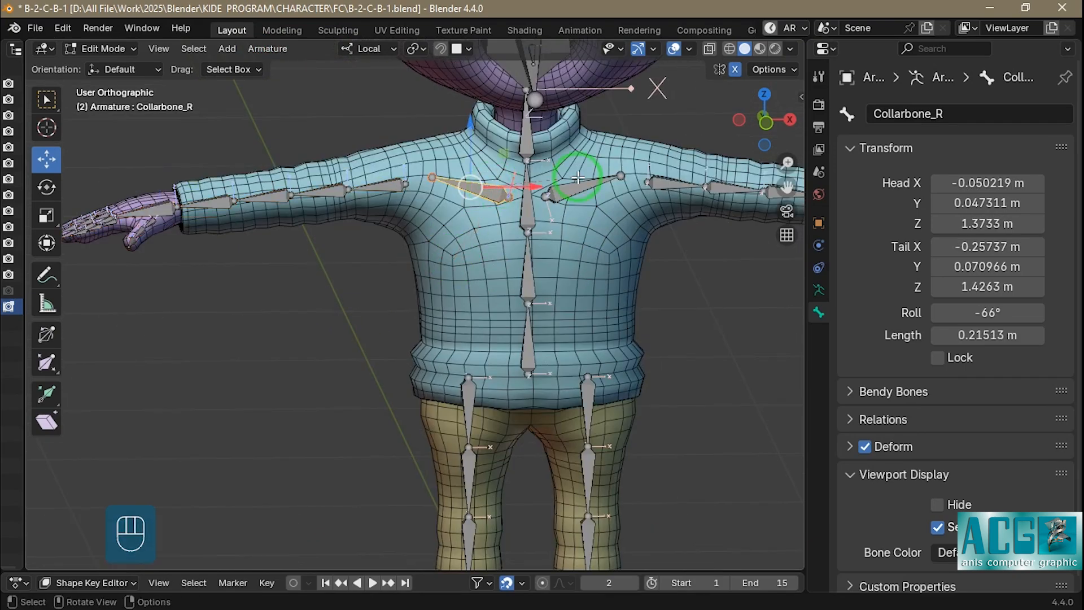
pyautogui.click(382, 185)
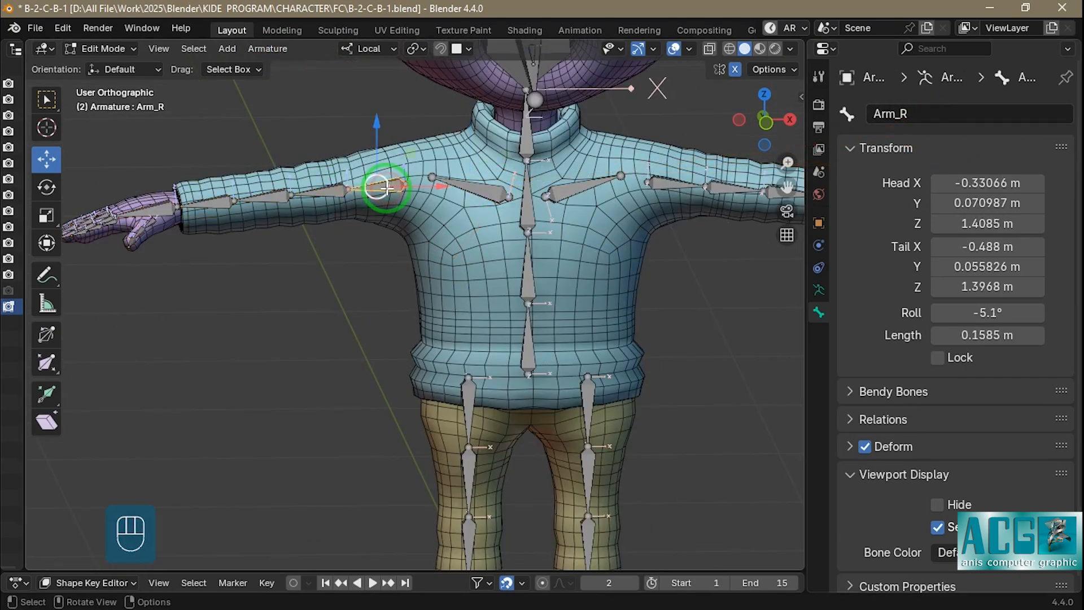
pyautogui.click(218, 201)
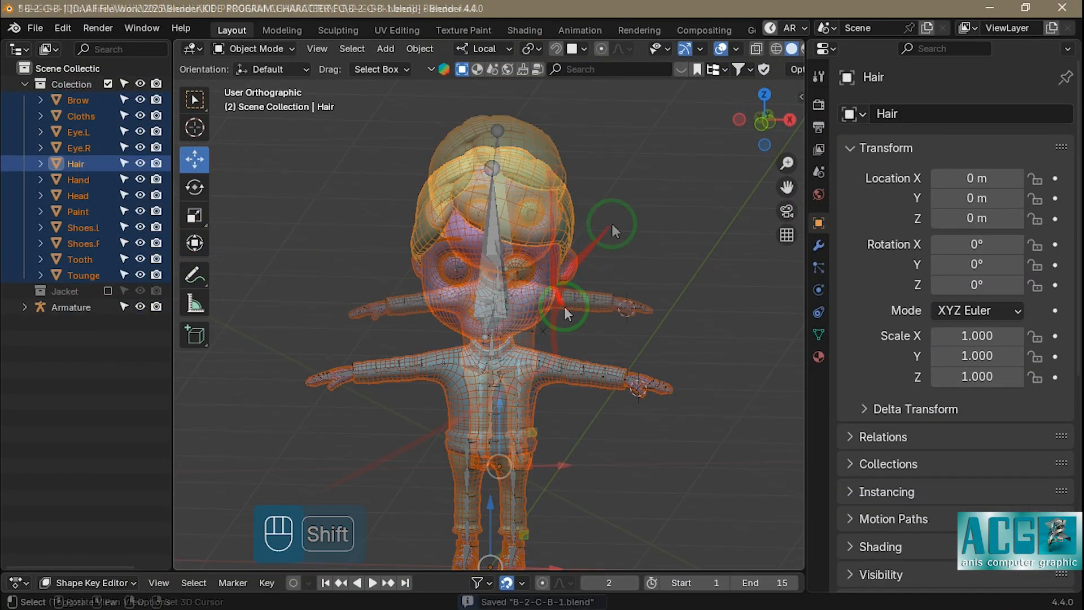
# Parent the shoes to the armature and review the left shoe's Foot_L vertex group
pyautogui.press('ctrl+p')
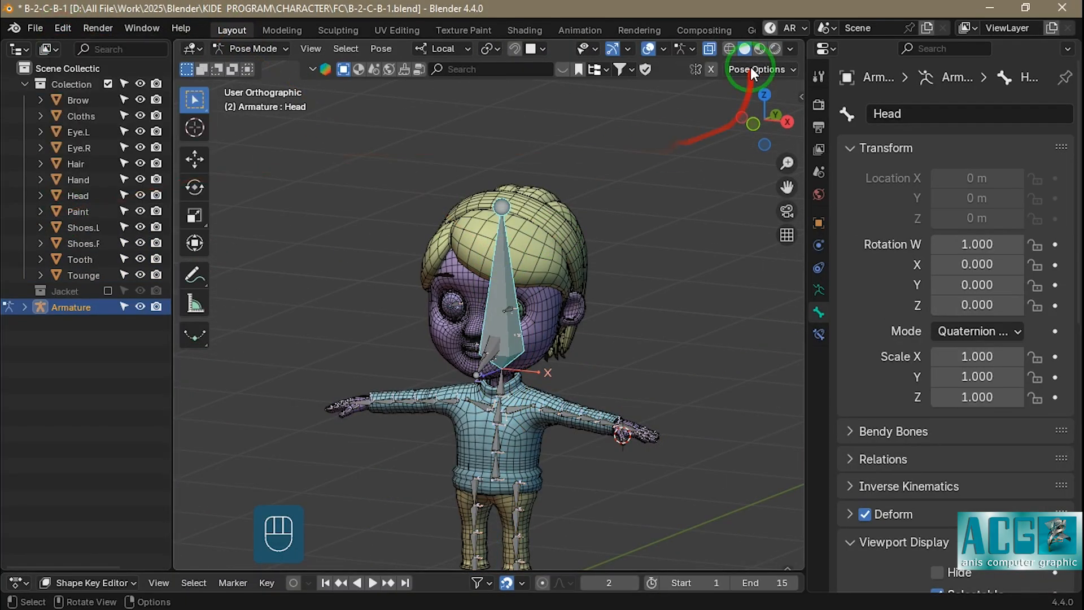
pyautogui.click(525, 411)
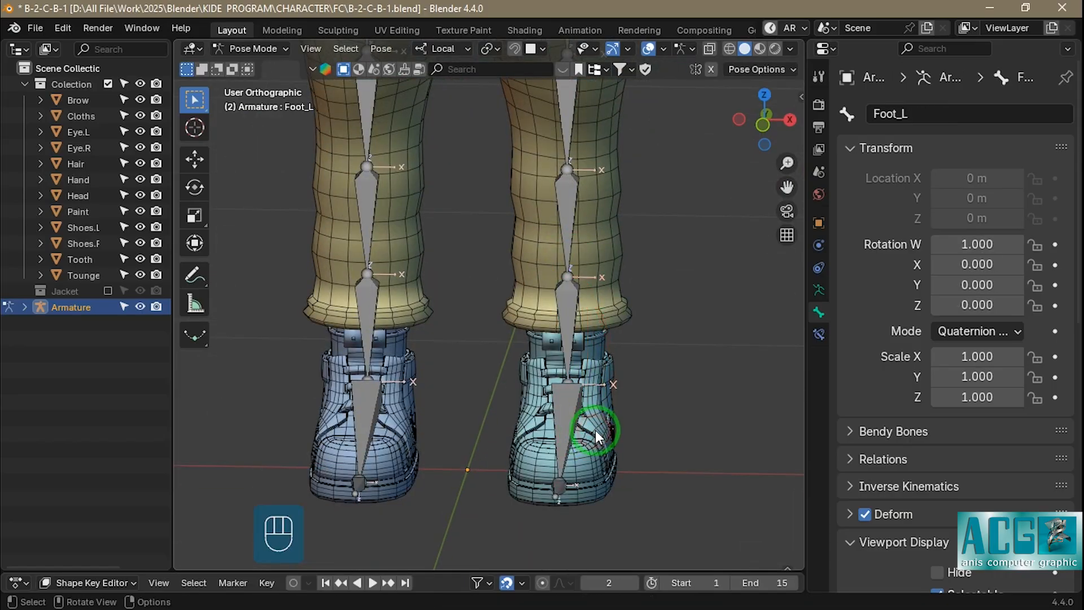
pyautogui.press('ctrl+tab')
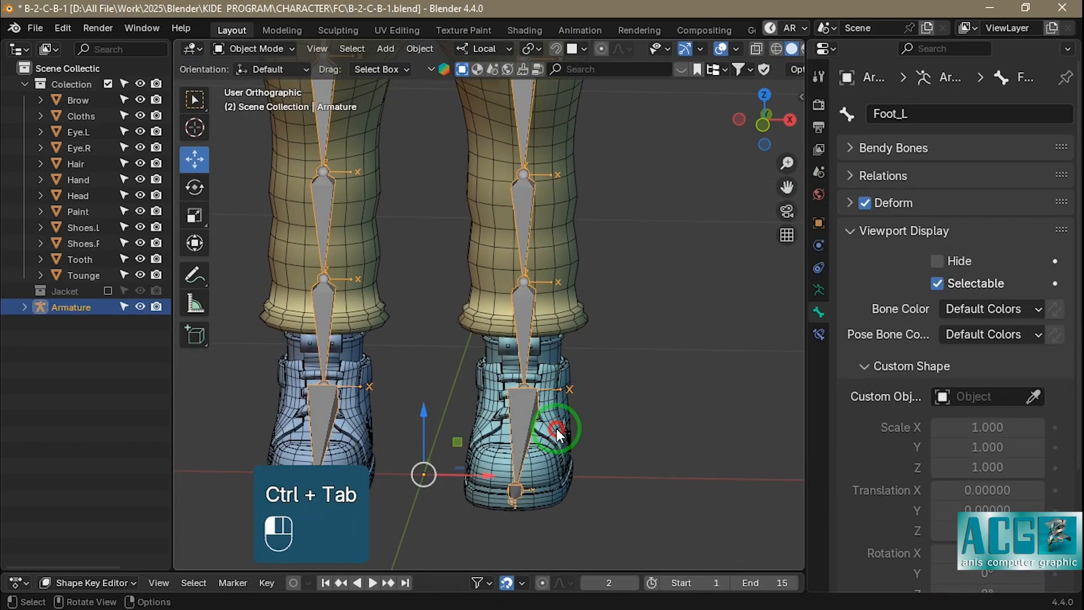
pyautogui.click(253, 48)
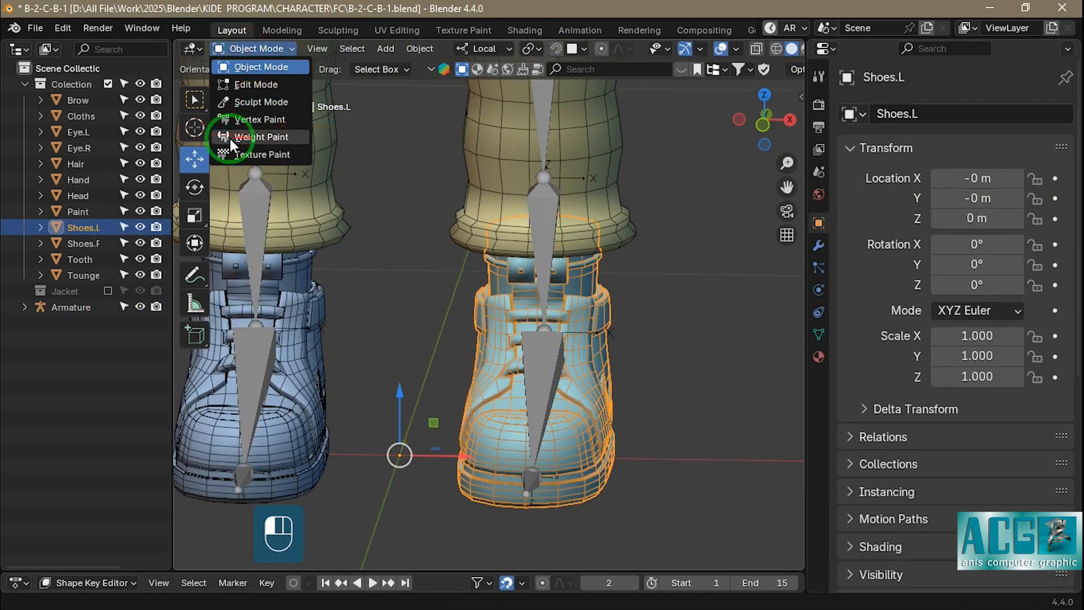
pyautogui.click(261, 137)
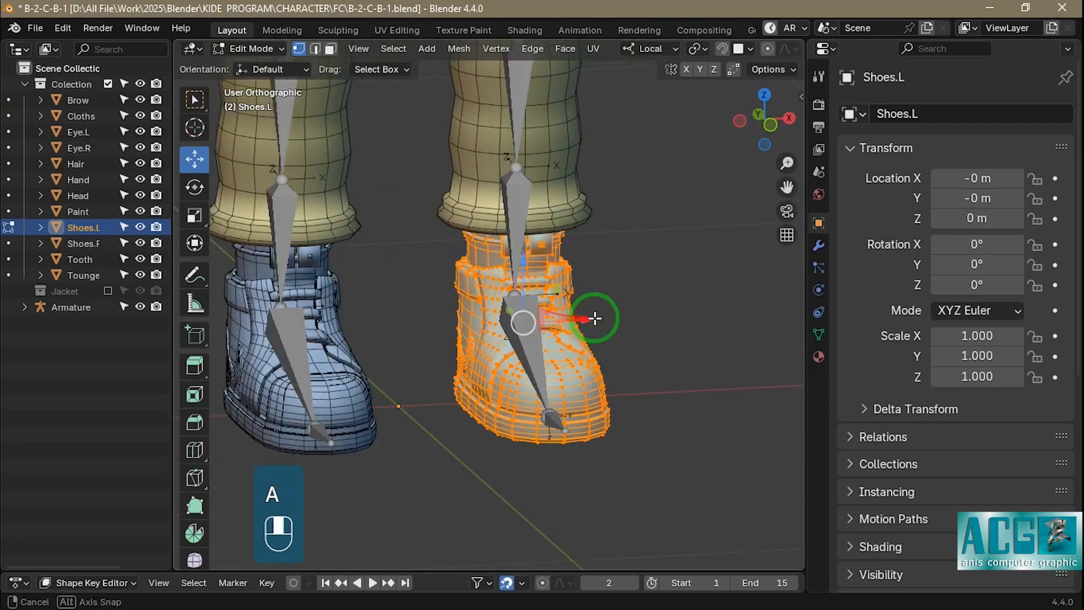
pyautogui.click(818, 334)
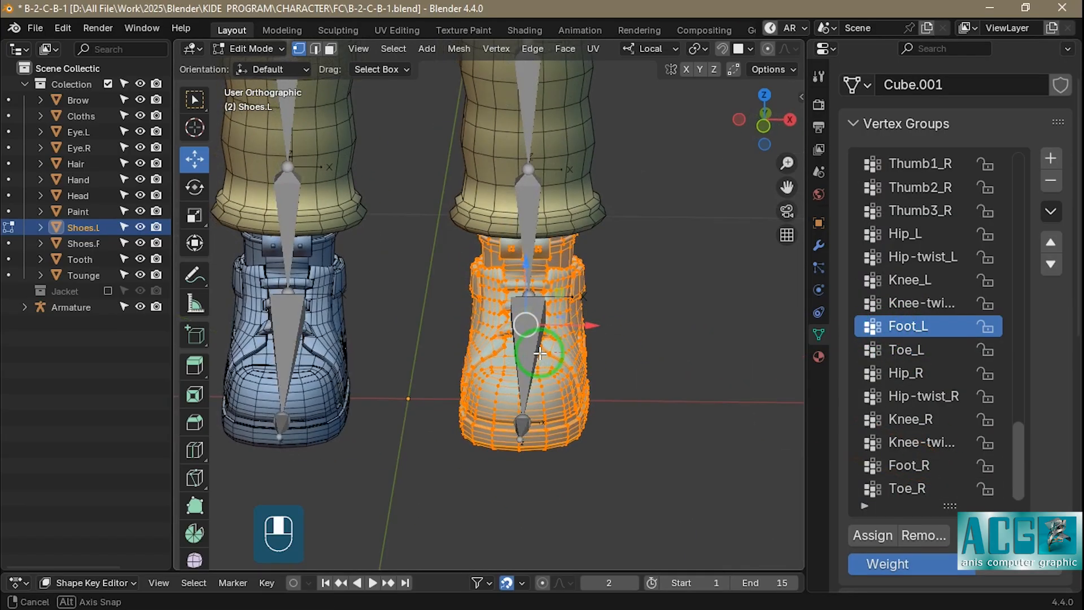
pyautogui.press('Ctrl+Tab')
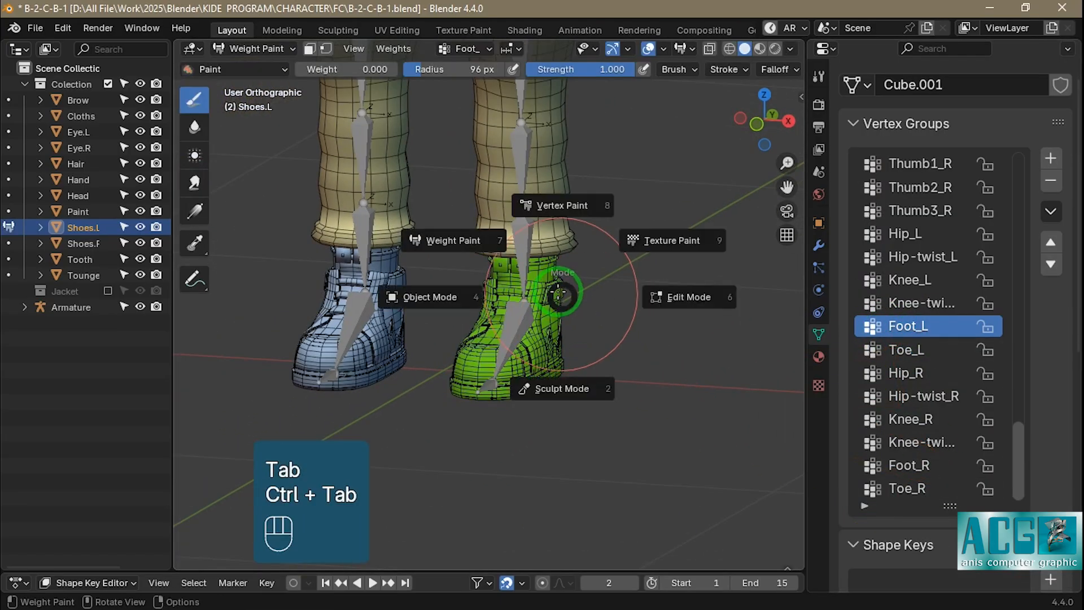
# Remove the right shoe's vertices from the wrong Foot_L group so it keeps only Foot_R
pyautogui.click(429, 297)
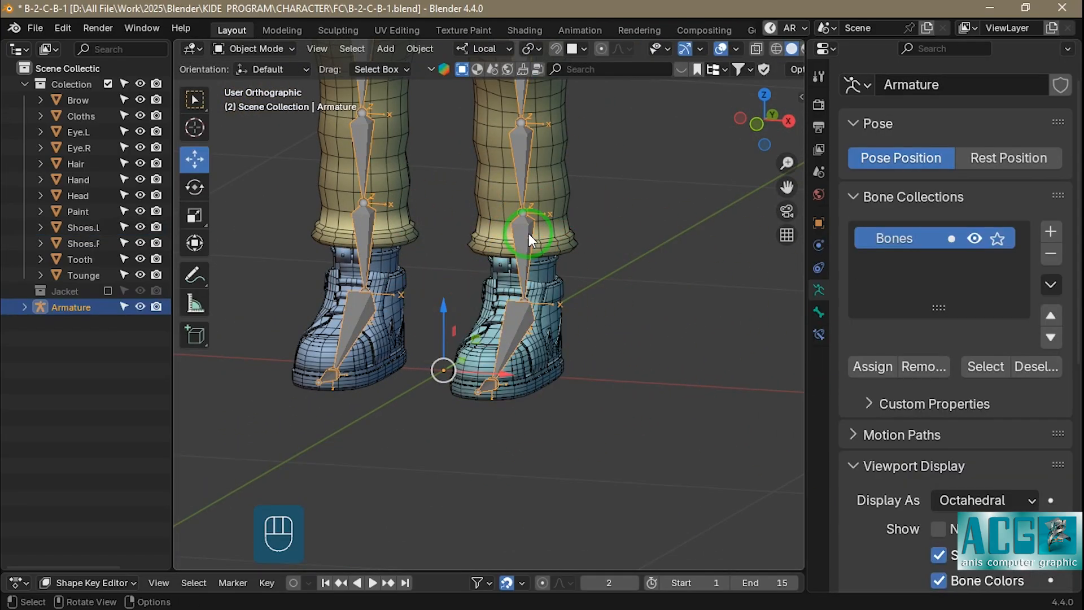
pyautogui.click(528, 231)
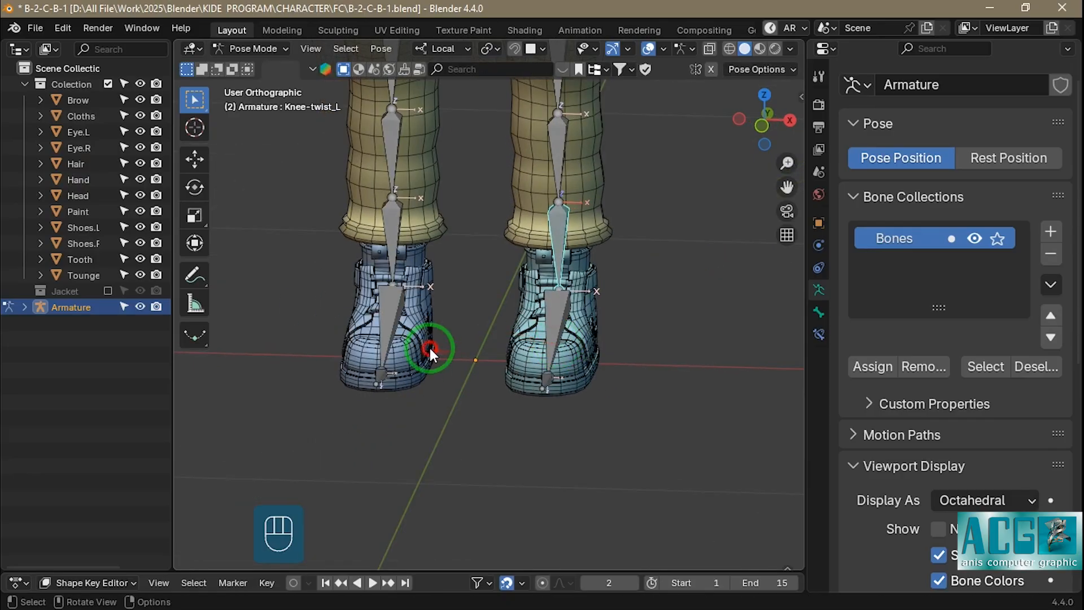
pyautogui.press('Tab')
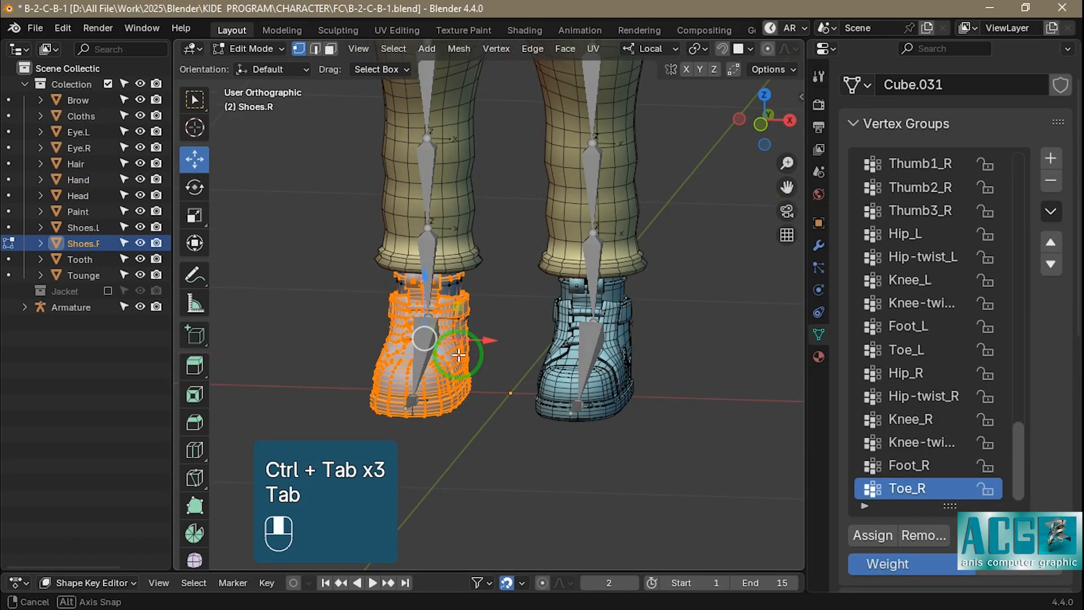
pyautogui.click(908, 464)
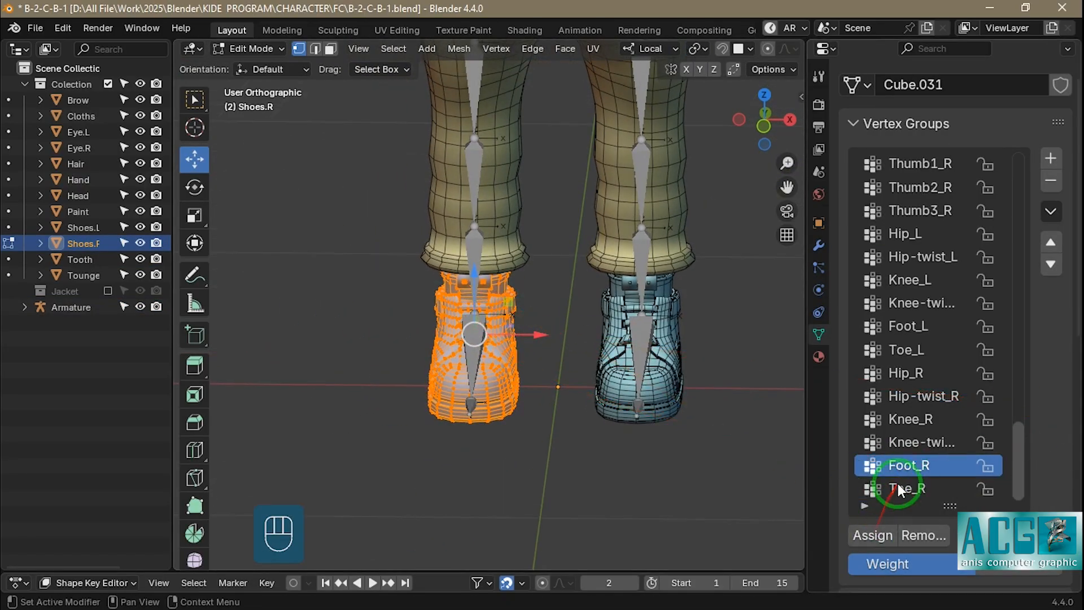
pyautogui.click(892, 325)
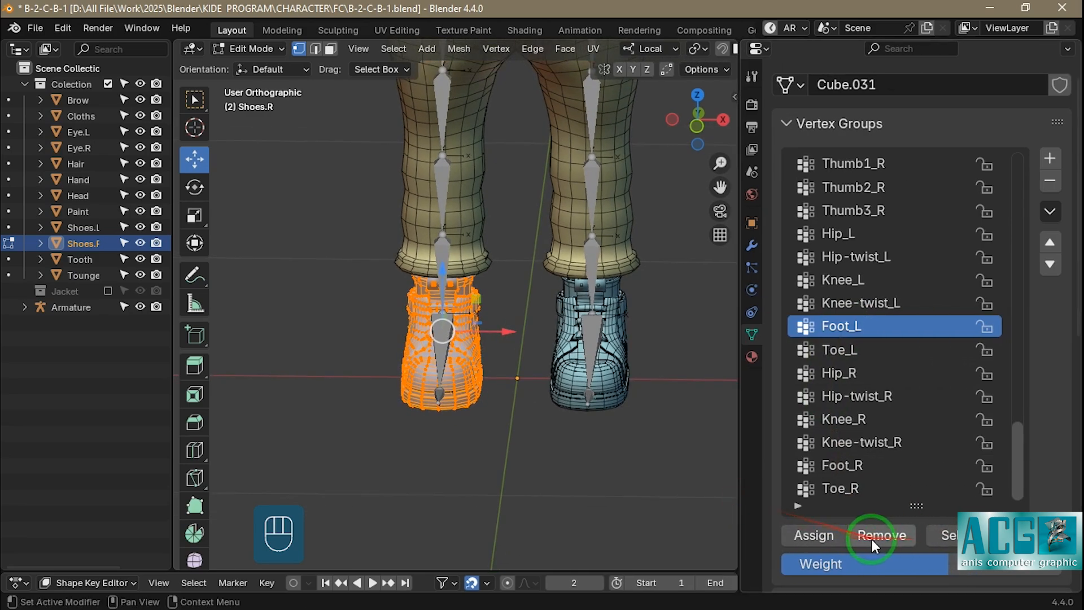
# Rotate the knee bone in Pose Mode to confirm each shoe follows its own leg
pyautogui.press('ctrl+tab')
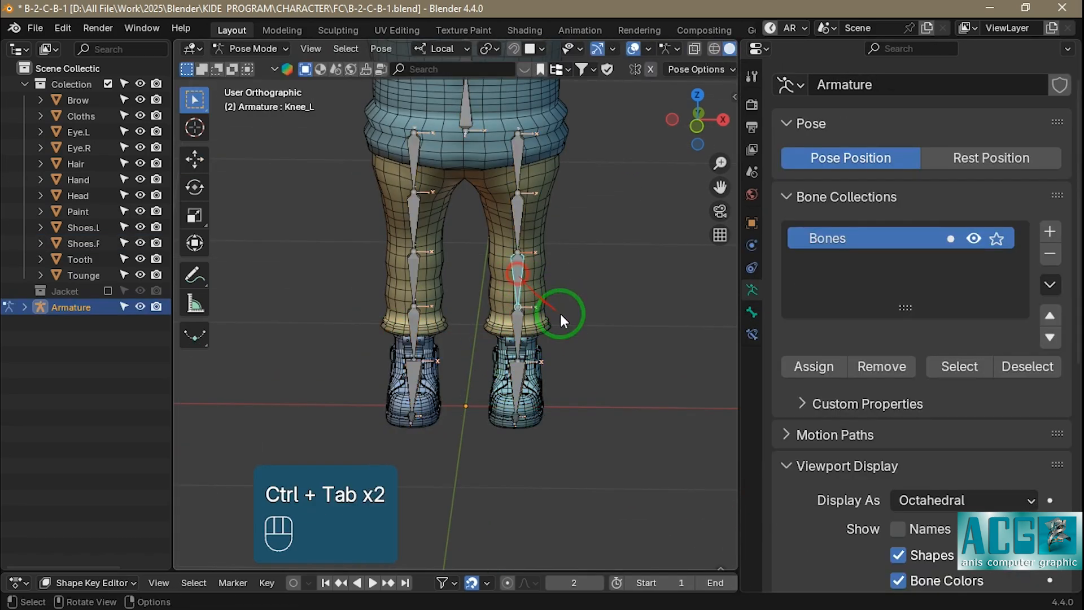
pyautogui.press('r')
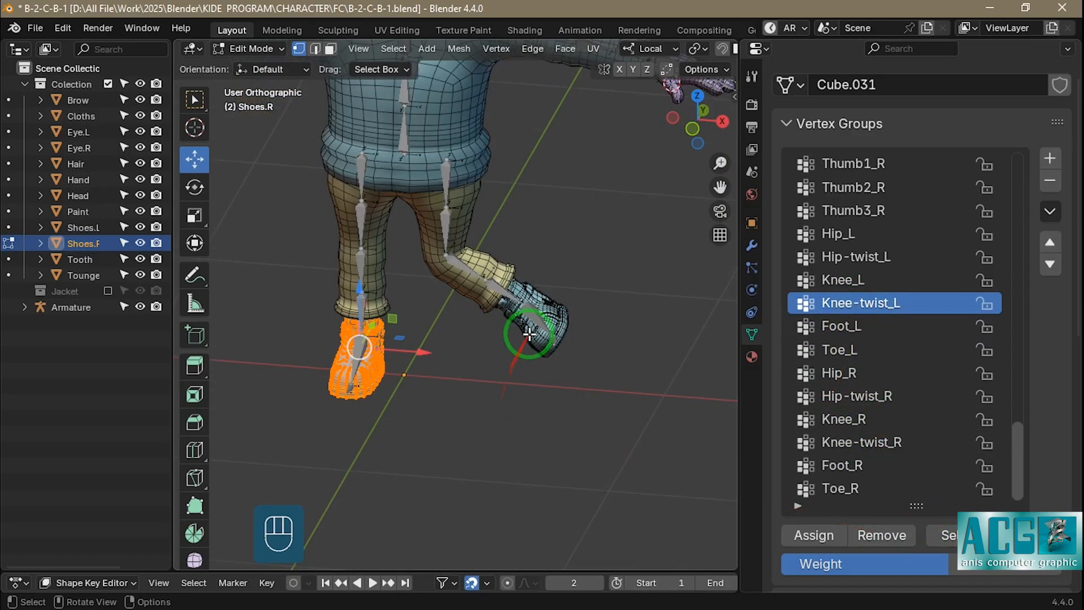
pyautogui.press('Ctrl+Tab')
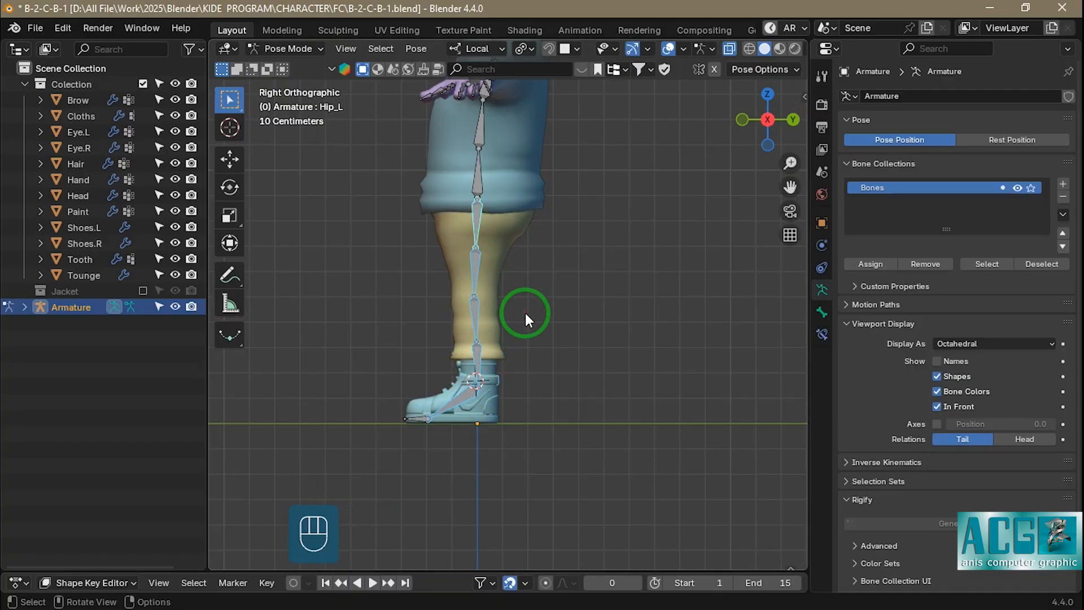
# Rotate the leg bone to raise the foot, then tilt the head with the neck bone
pyautogui.press('r')
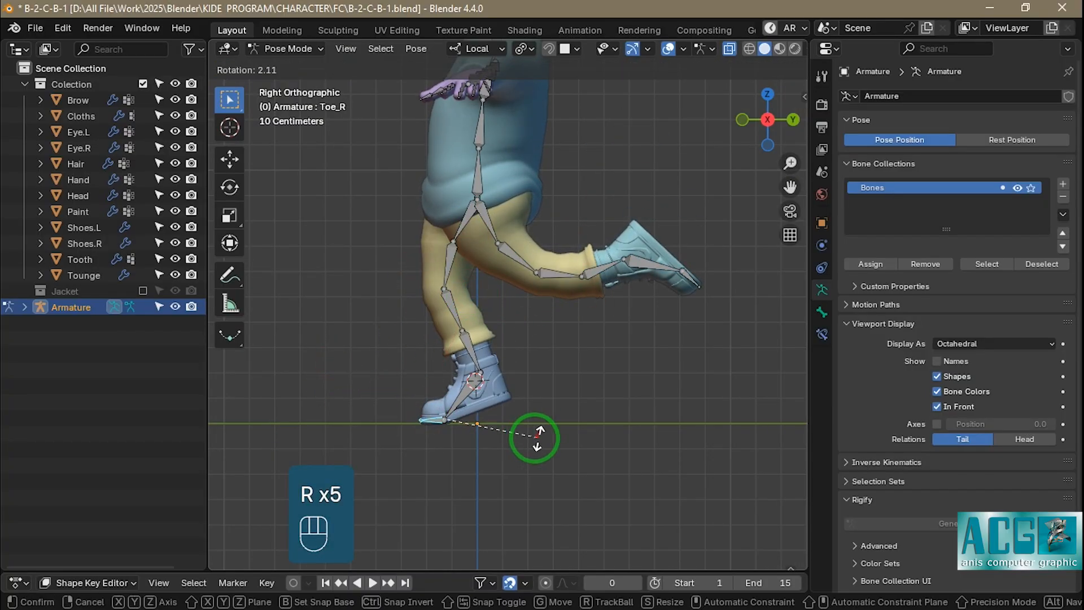
pyautogui.moveTo(612, 260)
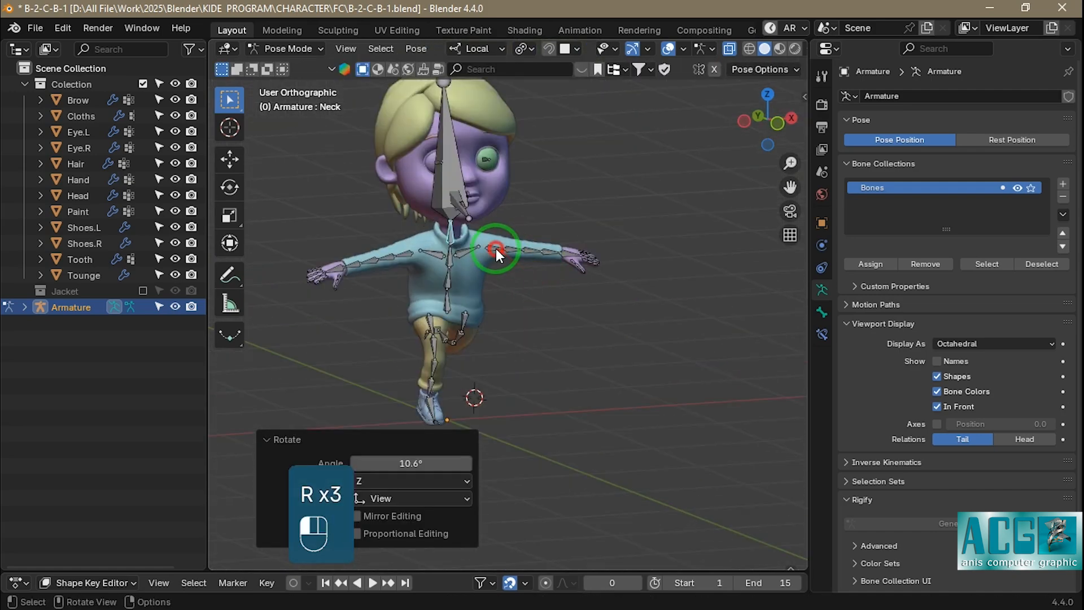
pyautogui.press('alt+r')
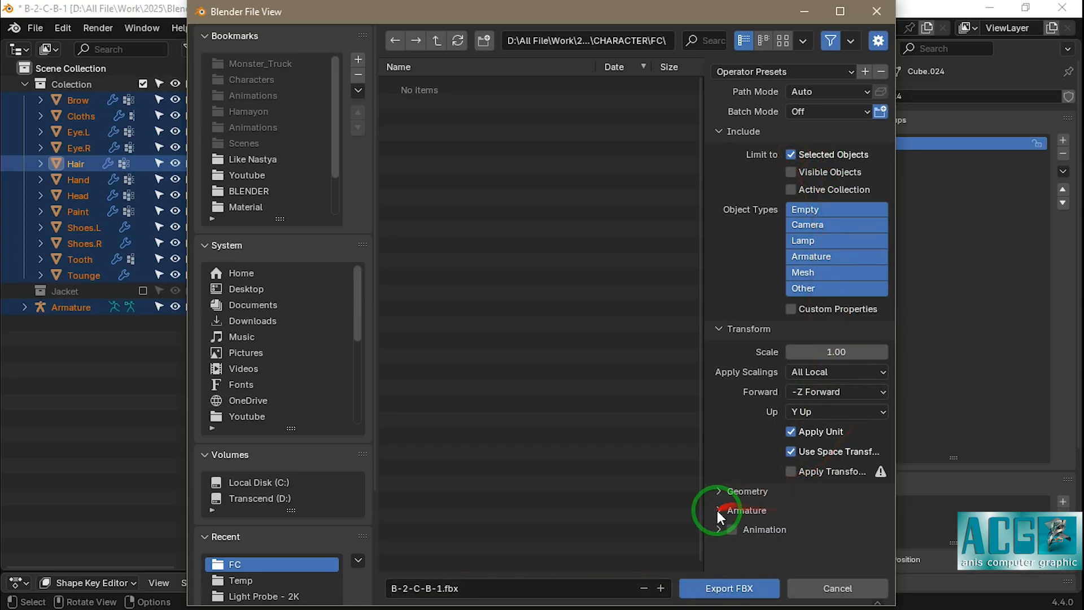
# Export the selected character as FBX and import it into Cascadeur's rig mode with Quick Rigging Tool
pyautogui.click(744, 509)
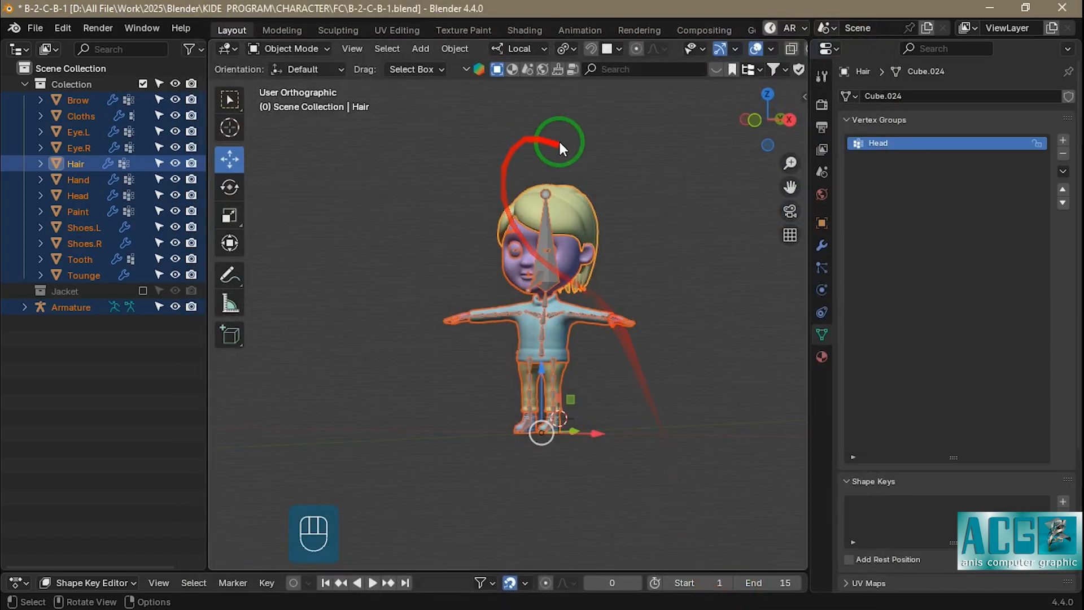
pyautogui.press('ctrl+s')
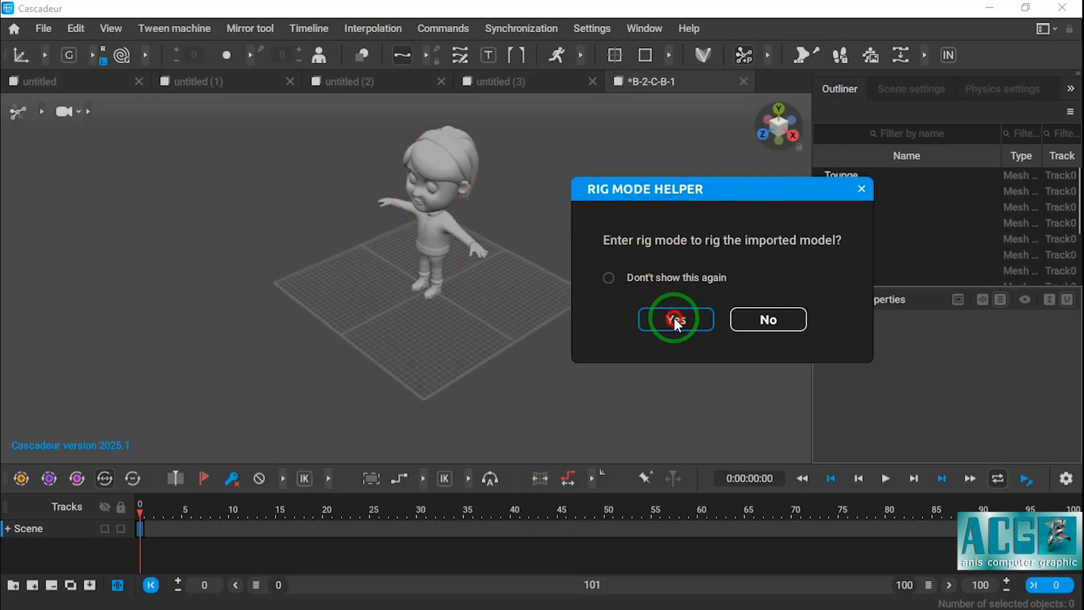
pyautogui.click(675, 318)
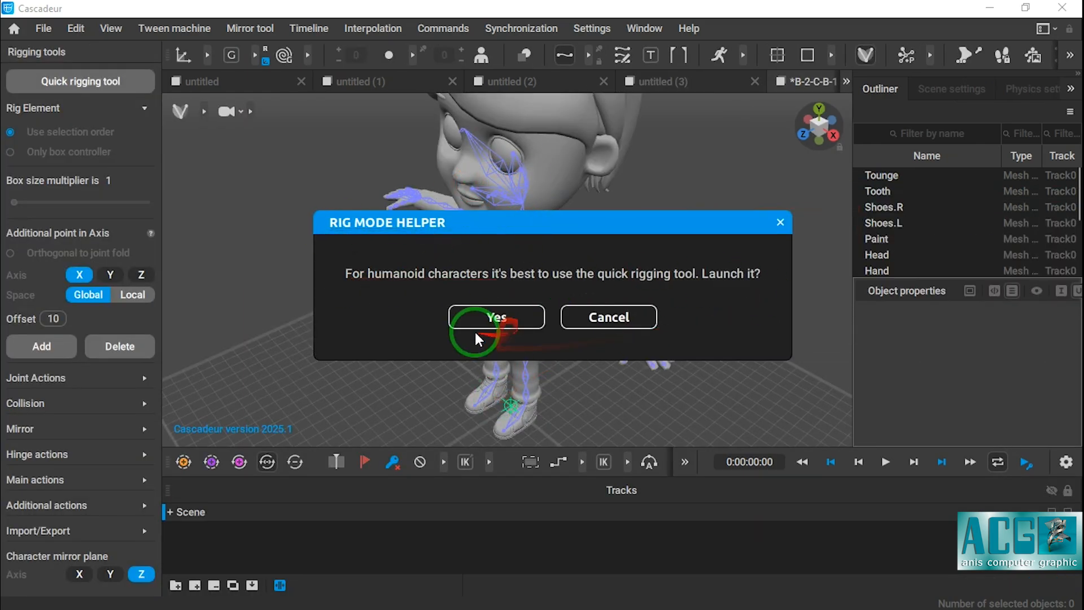
pyautogui.click(496, 316)
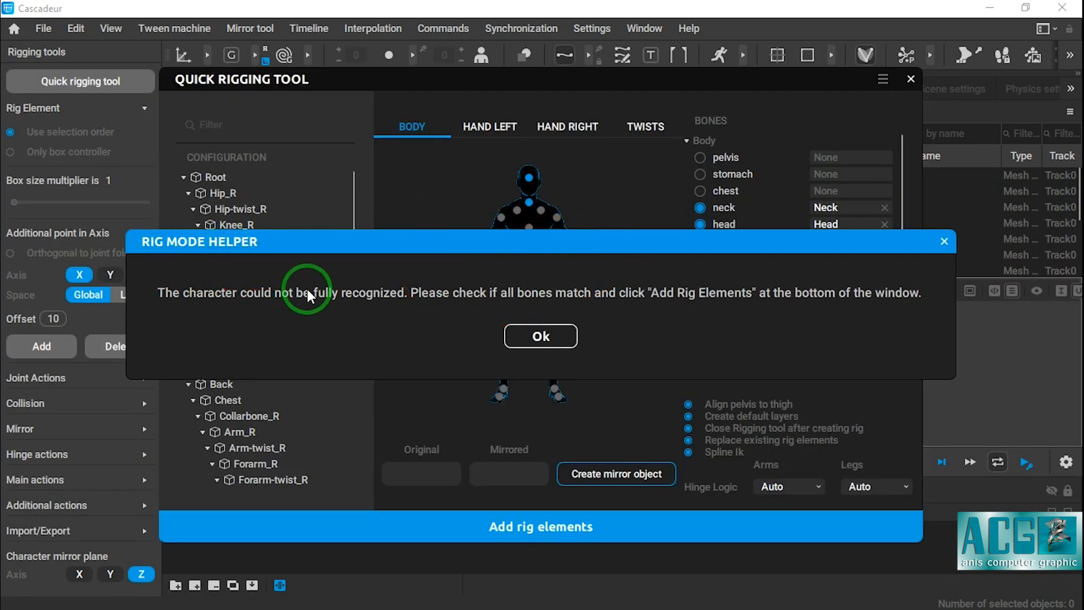
# Dismiss the recognition warning and map the pelvis and Foot_R joints to the body figure
pyautogui.click(540, 336)
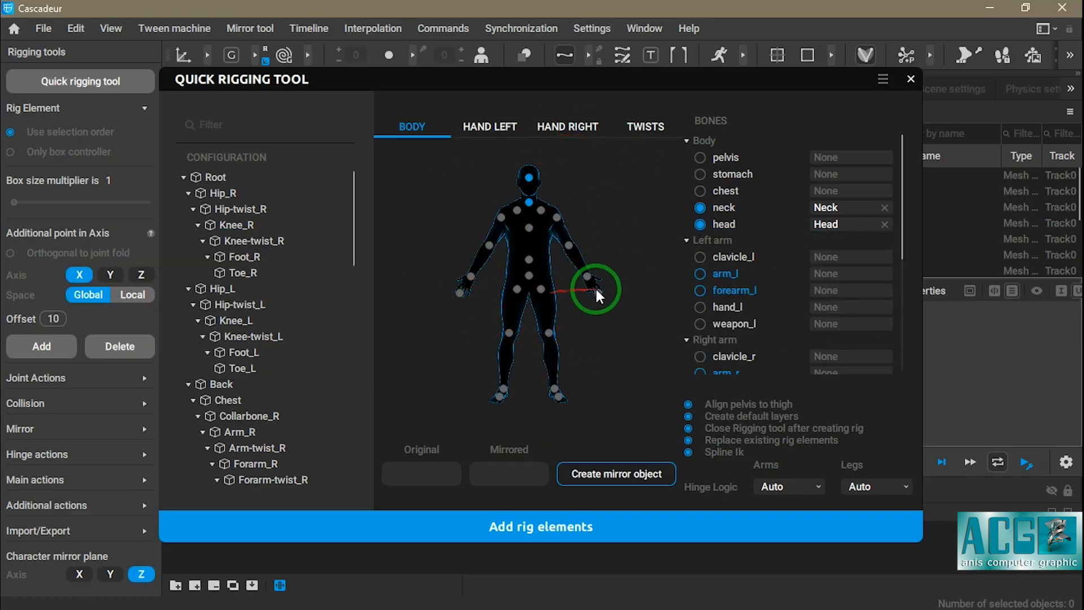
pyautogui.moveTo(529, 289)
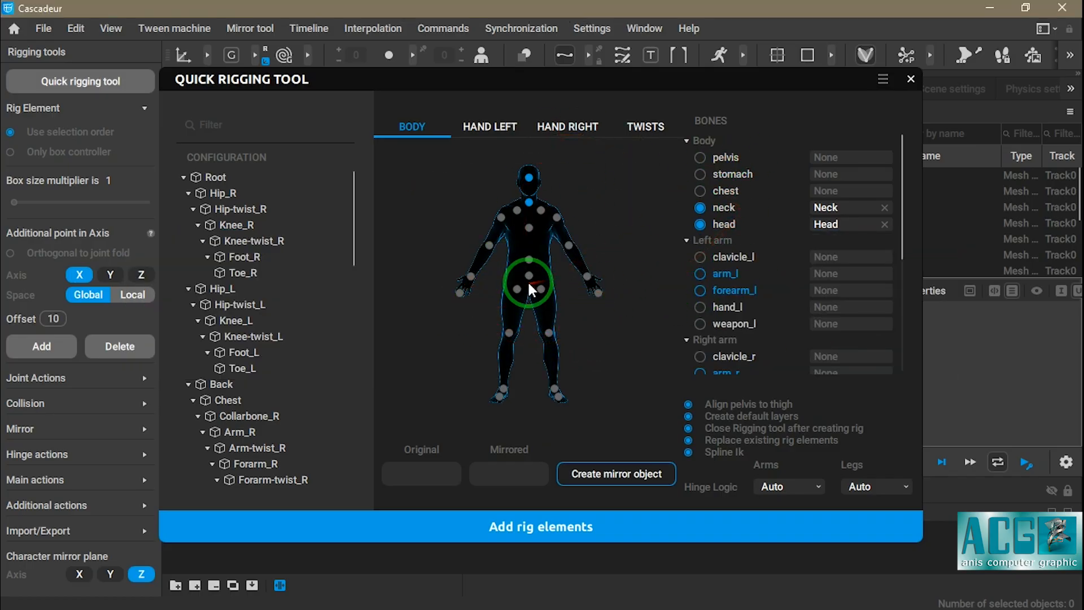
pyautogui.click(529, 278)
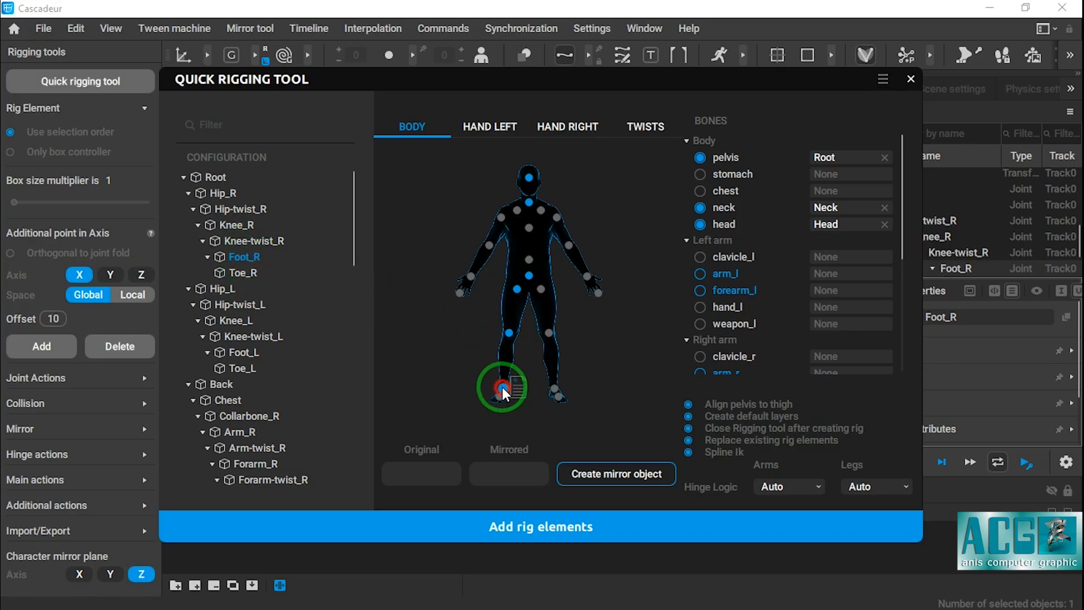
pyautogui.click(243, 272)
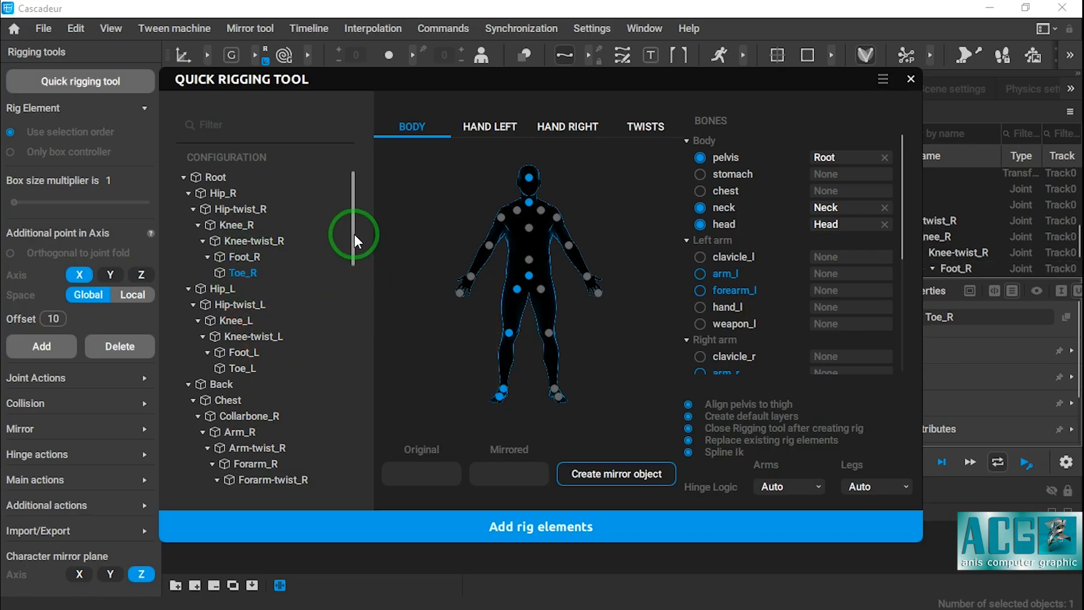
pyautogui.click(530, 229)
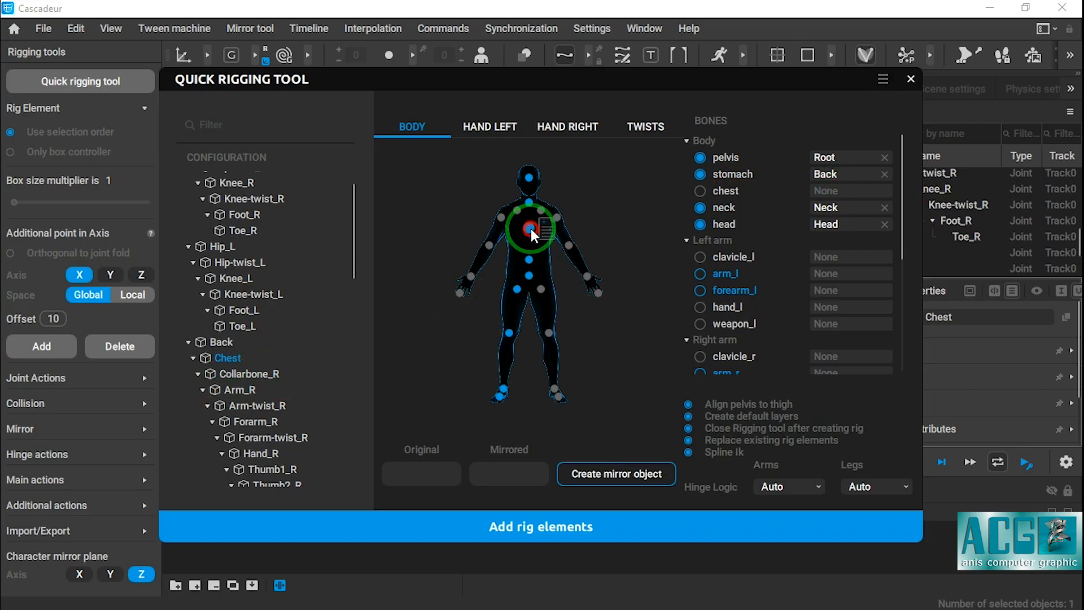
# Map the Chest bone and the Forarm_R bone to their body figure joints
pyautogui.click(551, 360)
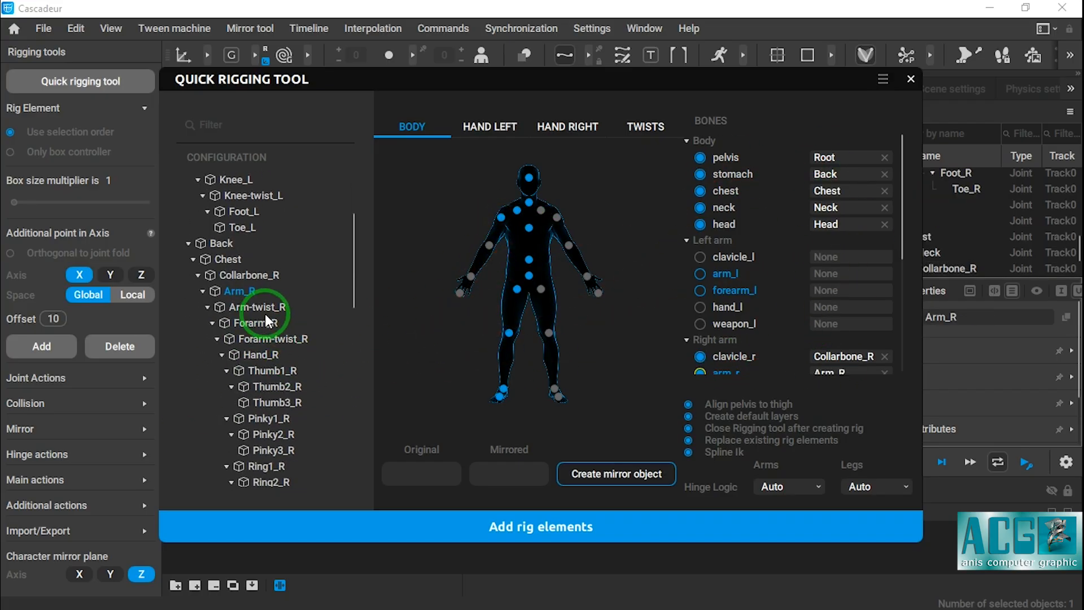
pyautogui.click(255, 323)
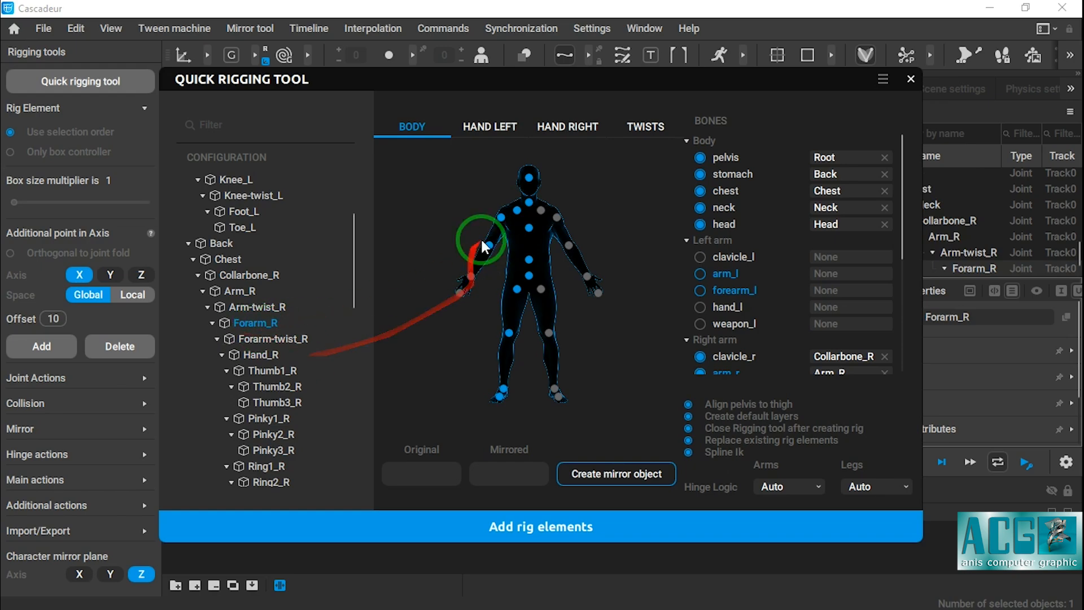
pyautogui.click(566, 126)
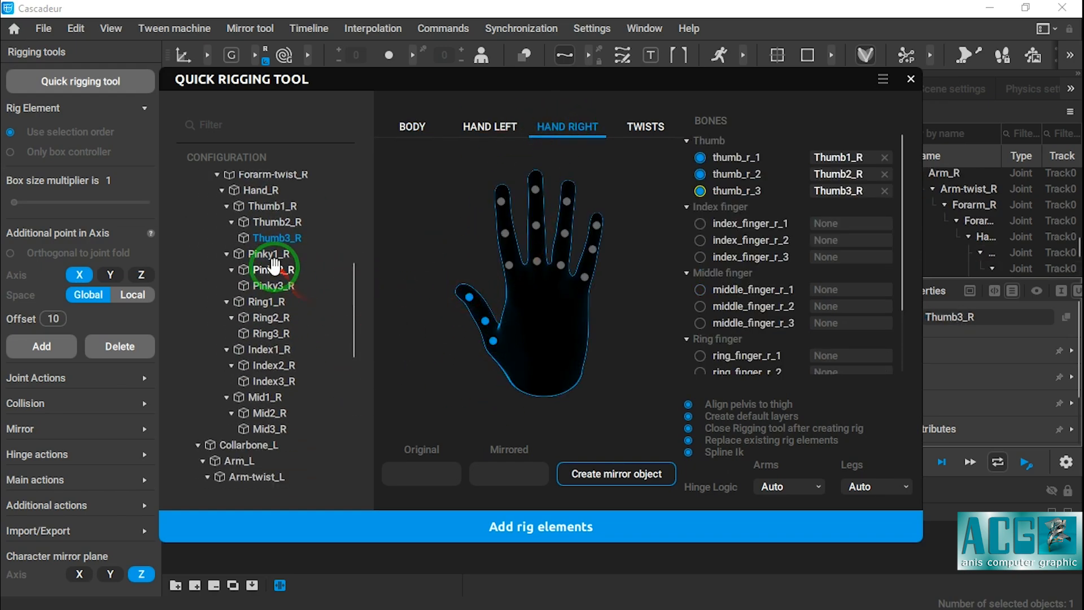
# Assign Ring1_R and the index fingertip on Hand Right, then review the Twists settings
pyautogui.click(558, 267)
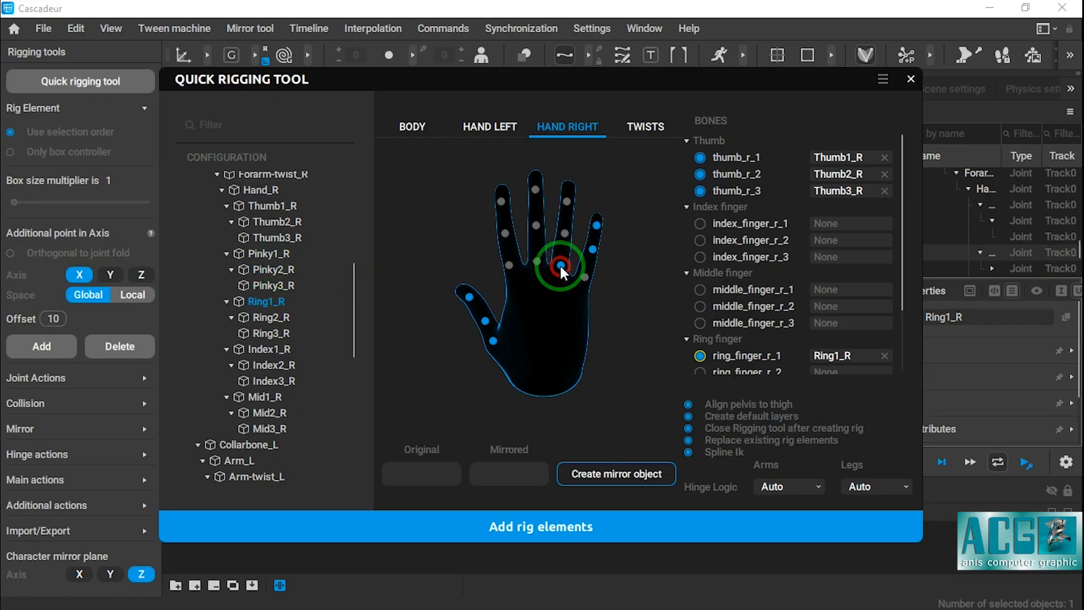
pyautogui.click(501, 201)
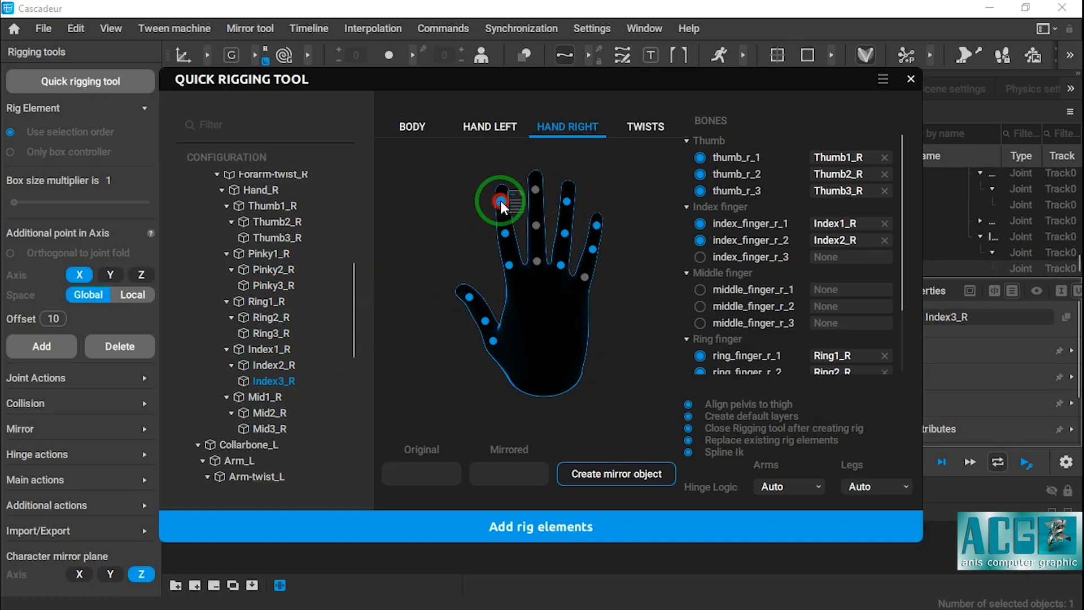
pyautogui.click(644, 126)
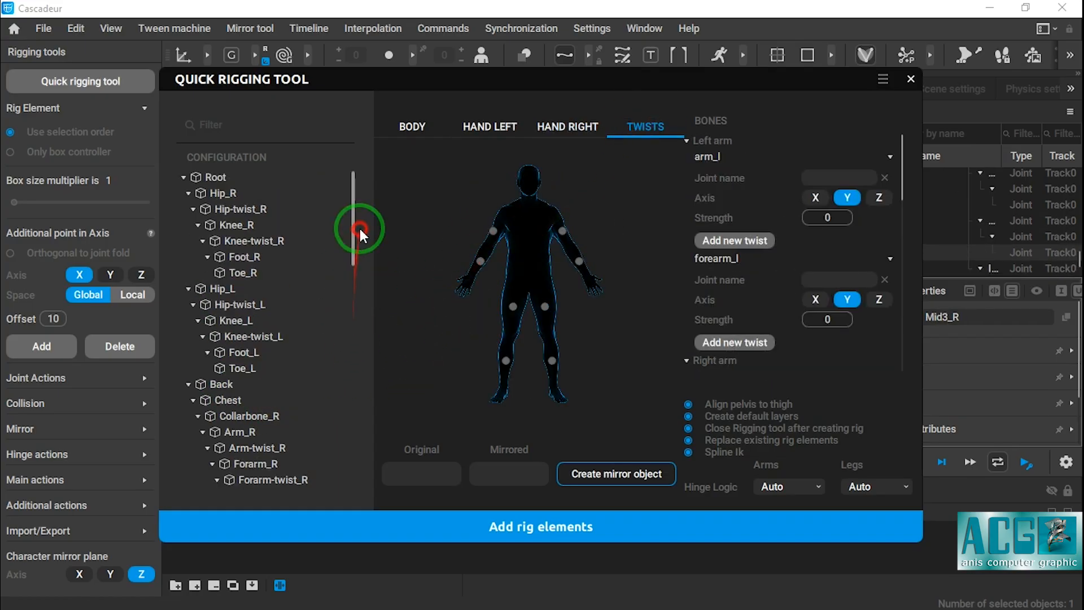
pyautogui.click(254, 241)
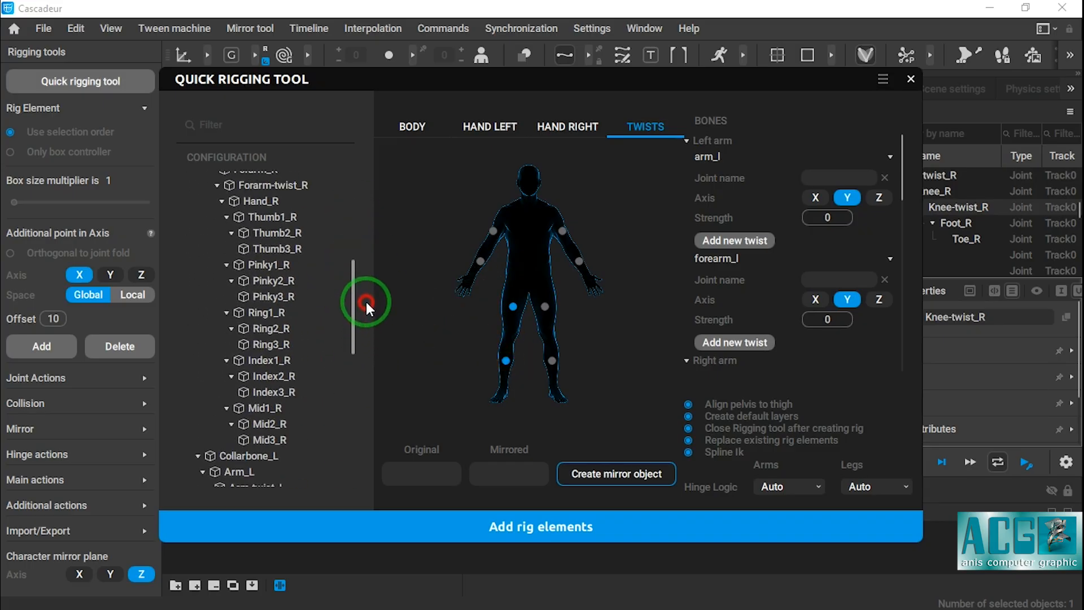
pyautogui.click(411, 127)
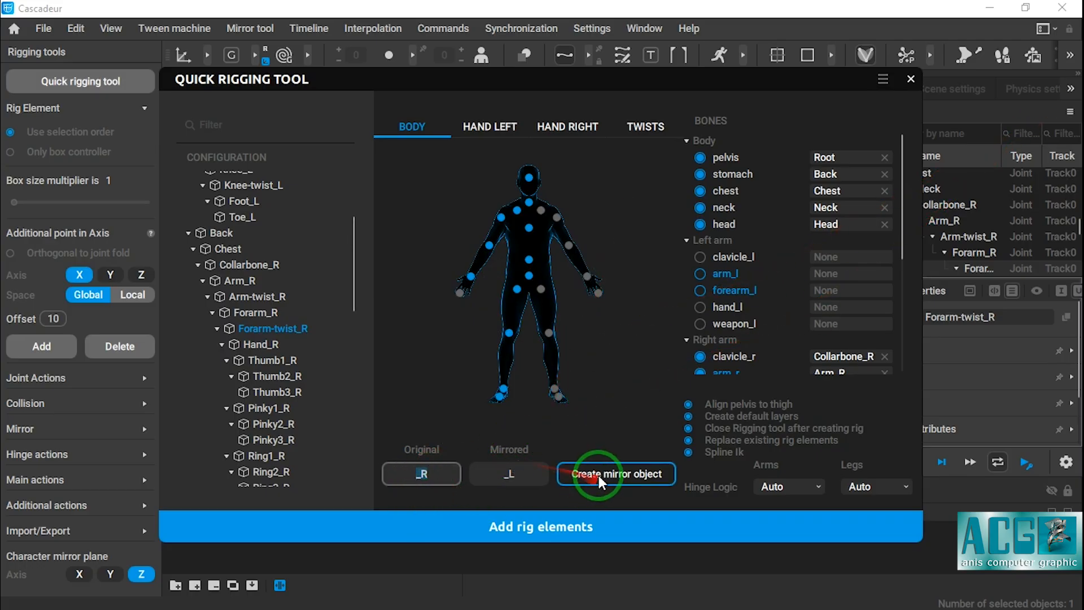
# Create the mirror object from _R to _L and add the rig elements to the character
pyautogui.click(614, 473)
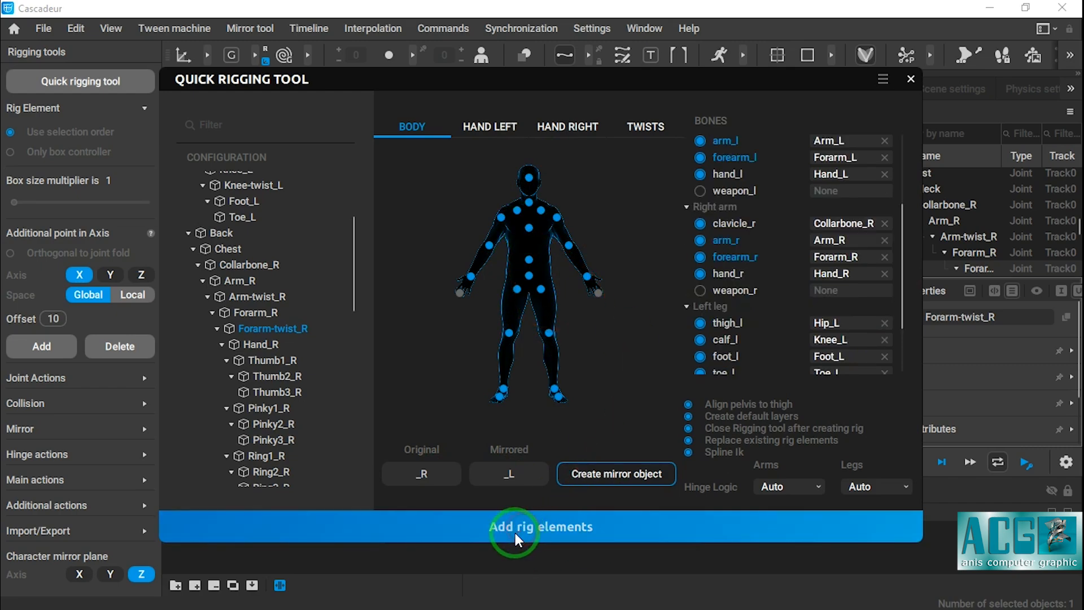
pyautogui.click(541, 526)
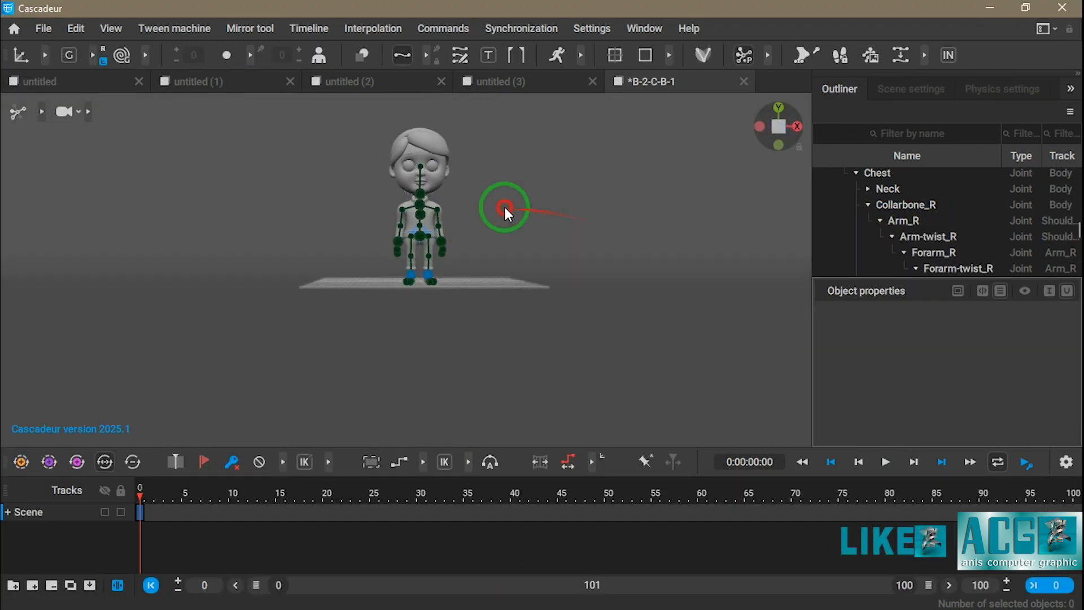